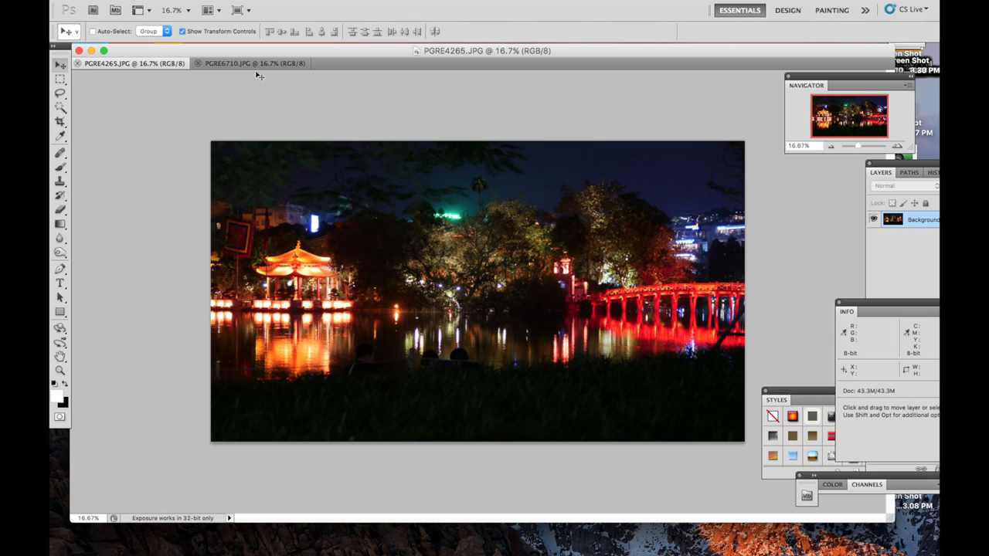
mouse_move(299, 58)
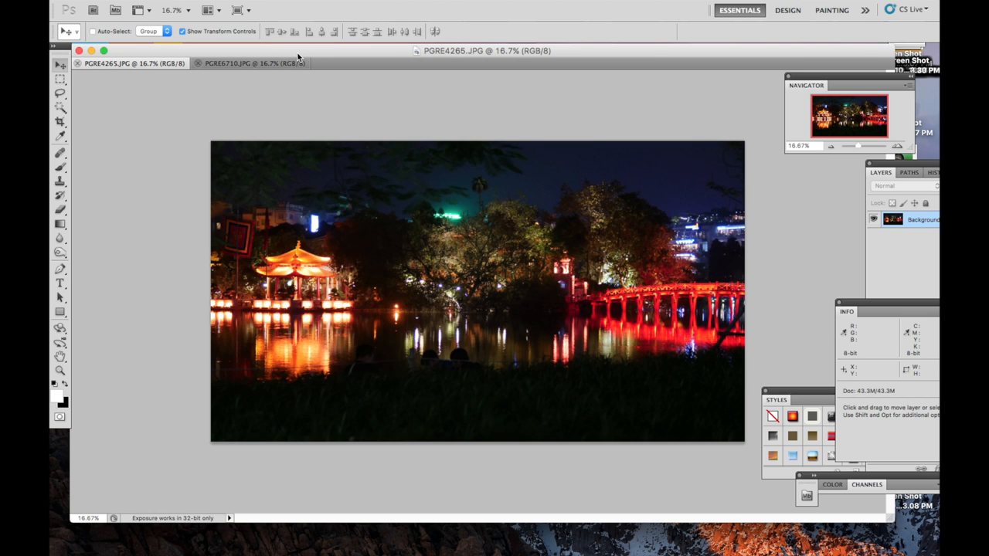
mouse_move(297, 56)
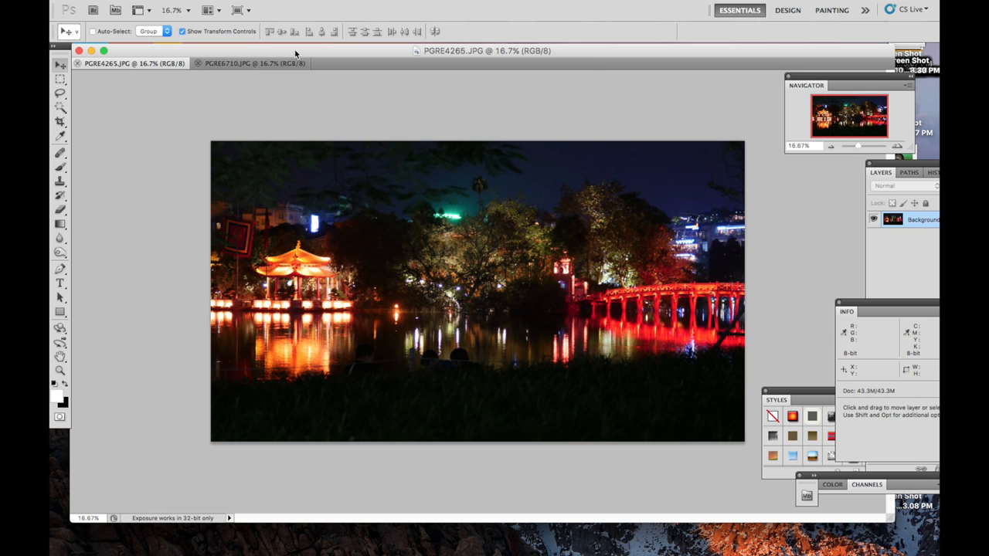
mouse_move(302, 53)
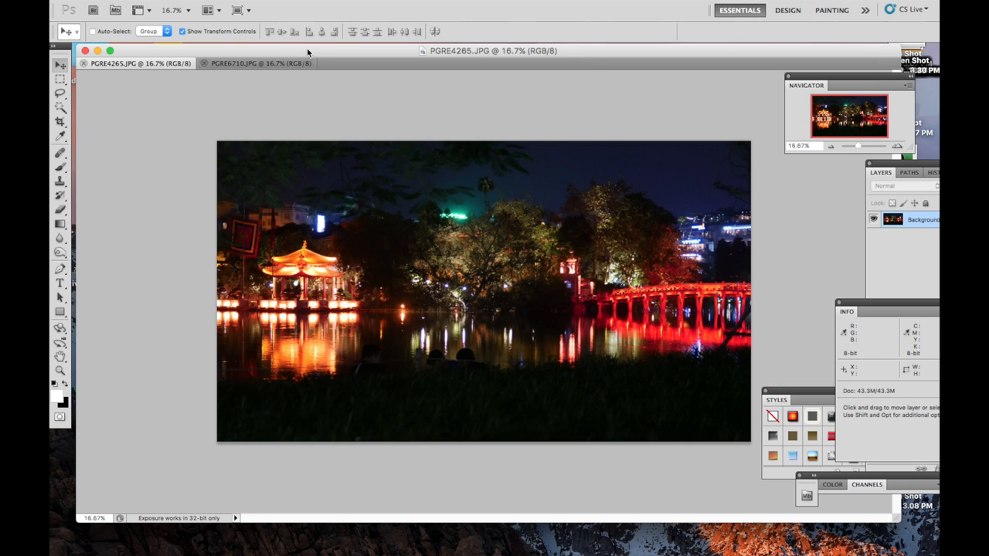
mouse_move(317, 4)
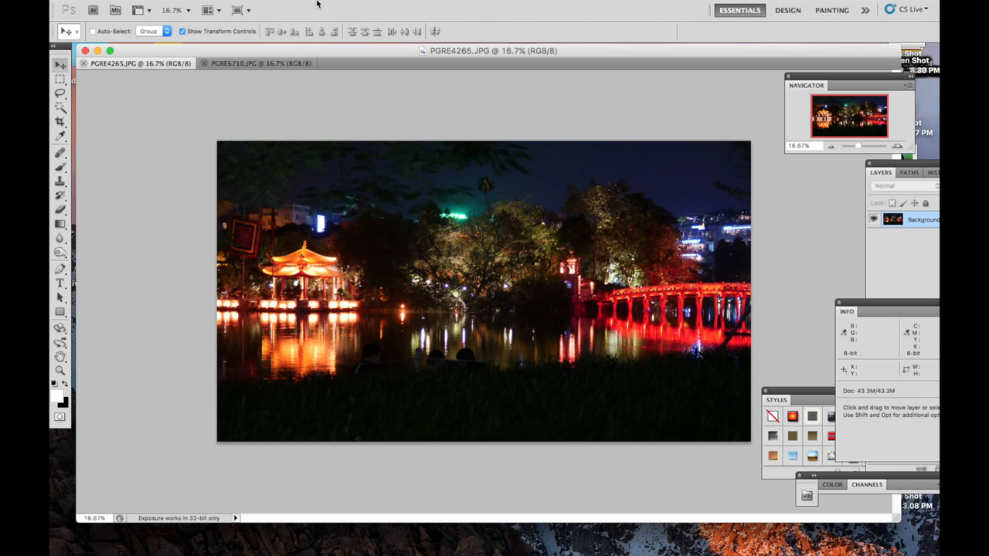
Step: Open the Image menu to show the Adjustments submenu for the night lake photo
left_click(206, 7)
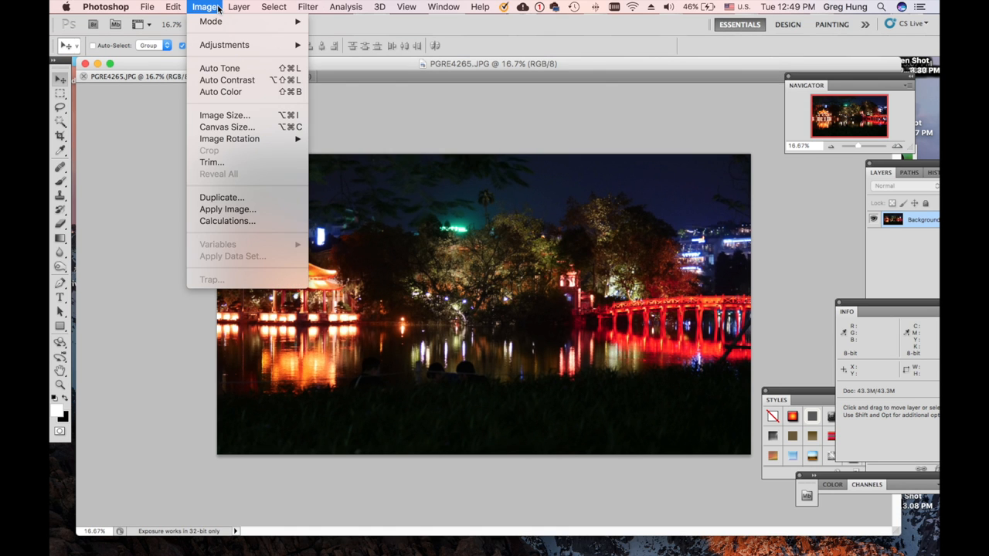
mouse_move(229, 44)
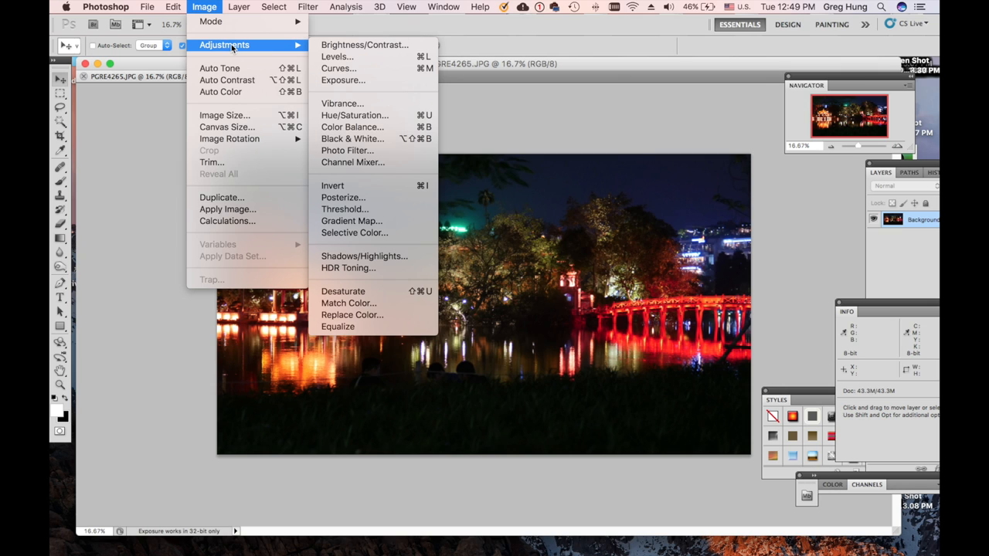
mouse_move(338, 52)
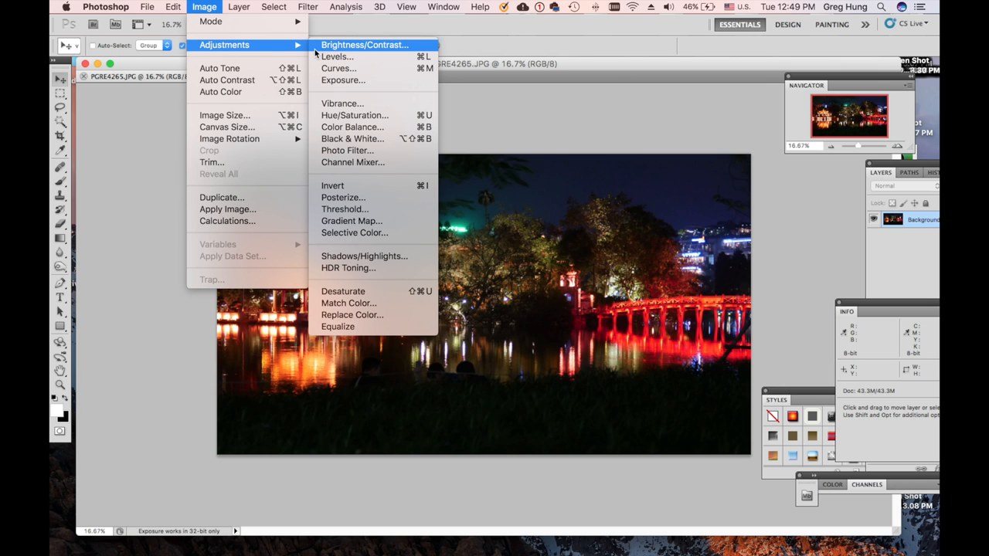
mouse_move(364, 256)
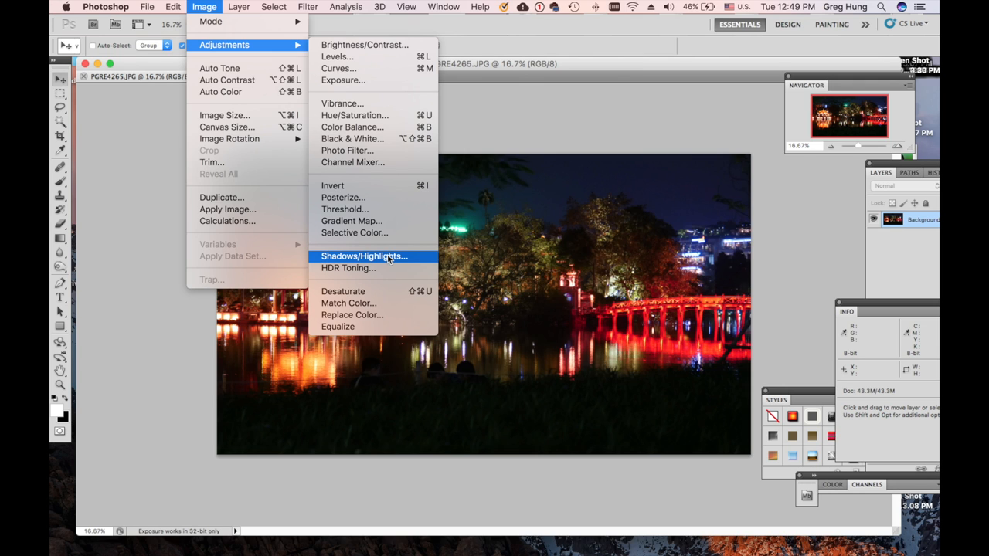
mouse_move(227, 80)
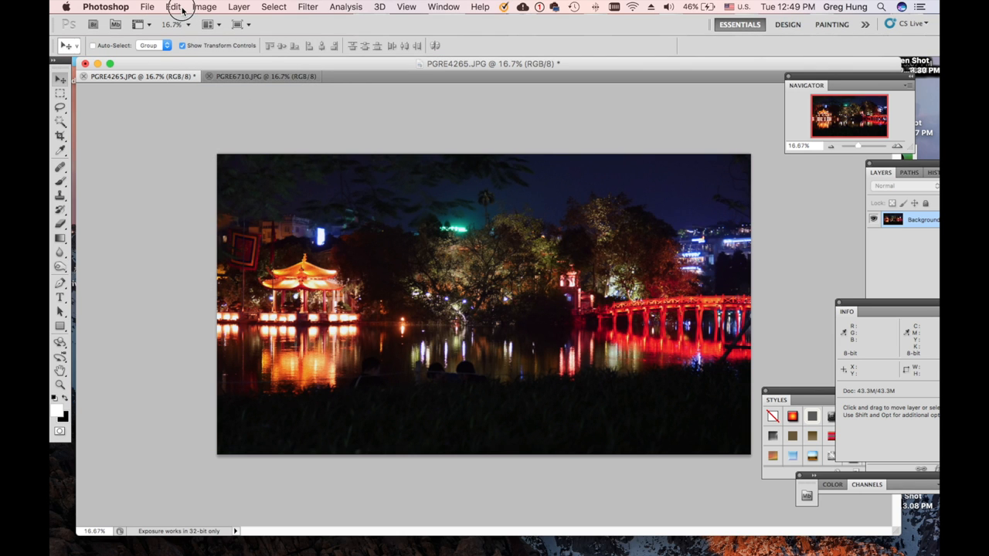
left_click(203, 7)
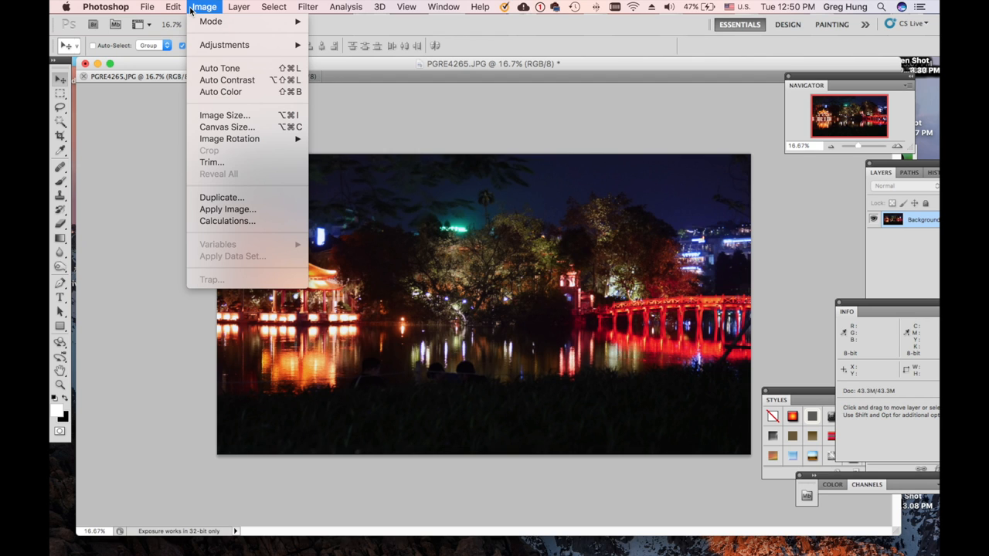
mouse_move(224, 45)
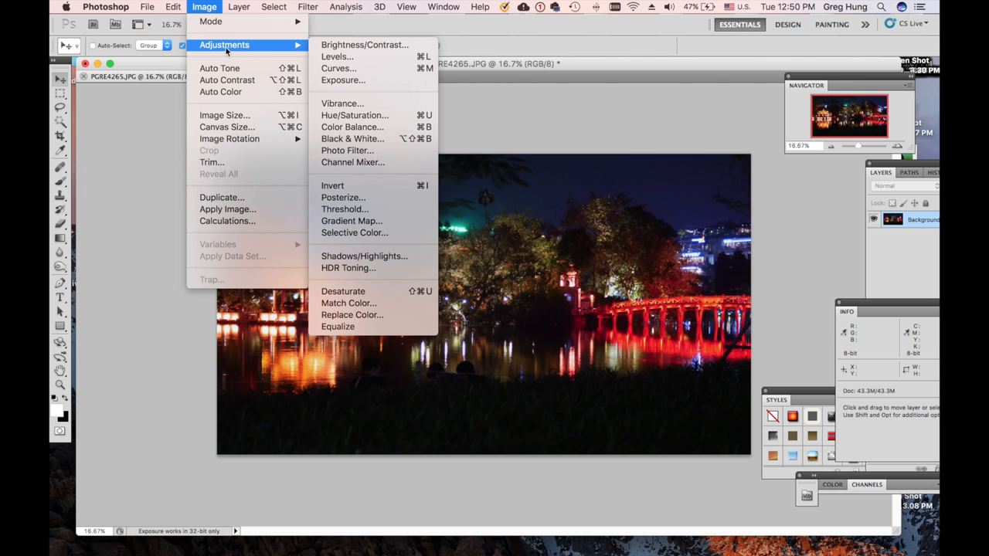
left_click(347, 268)
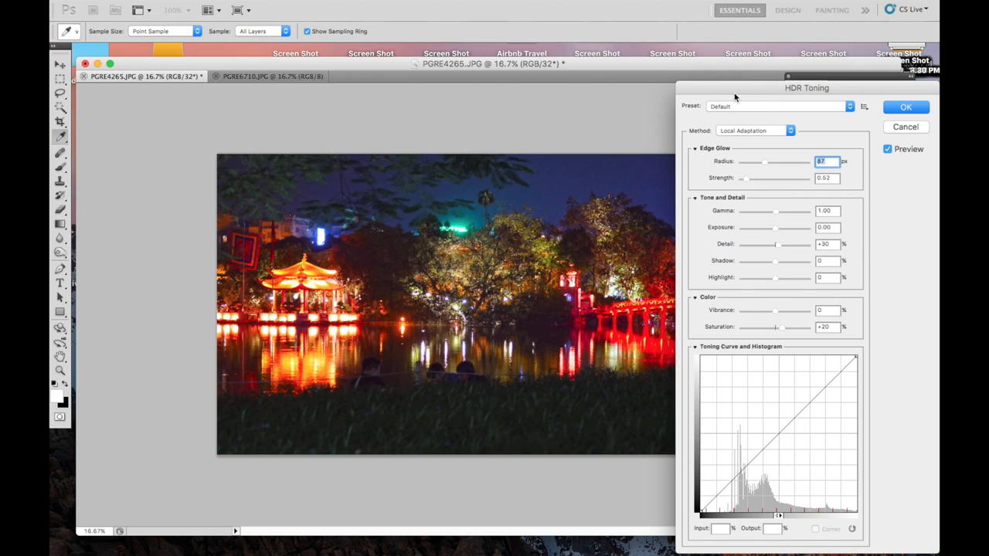
left_click_drag(807, 87, 806, 85)
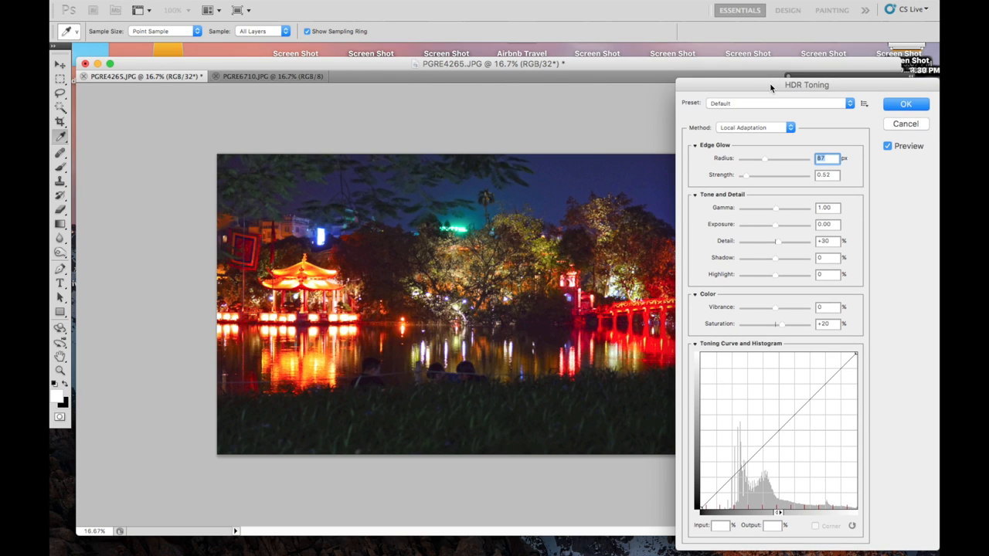
mouse_move(884, 114)
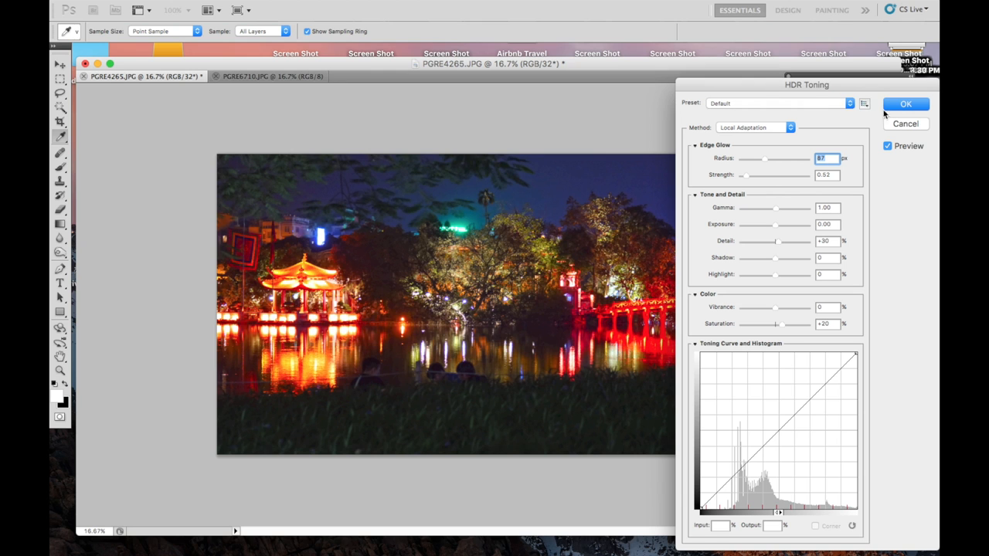
mouse_move(904, 125)
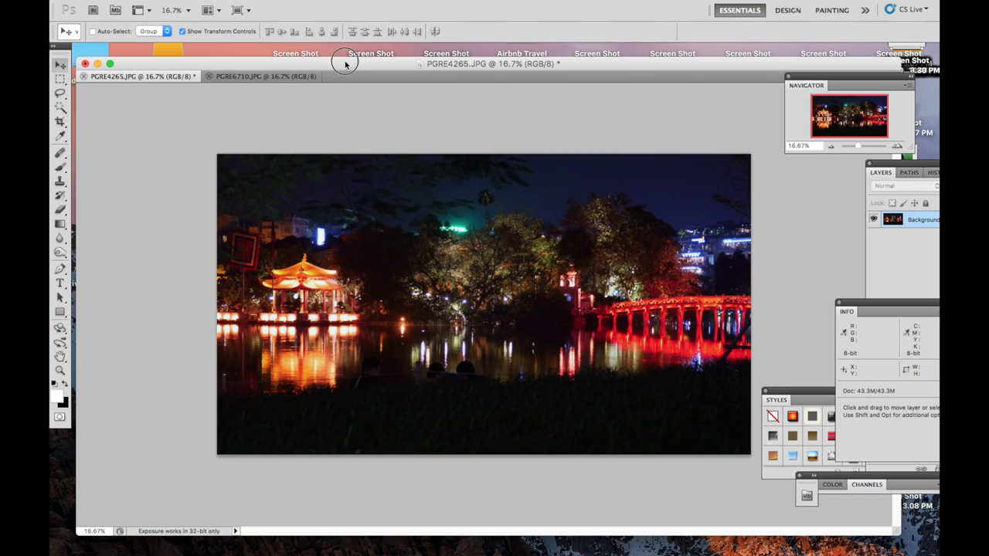
Step: Apply Shadows/Highlights with Shadows Amount 33% and Highlights Amount 17%
left_click(220, 6)
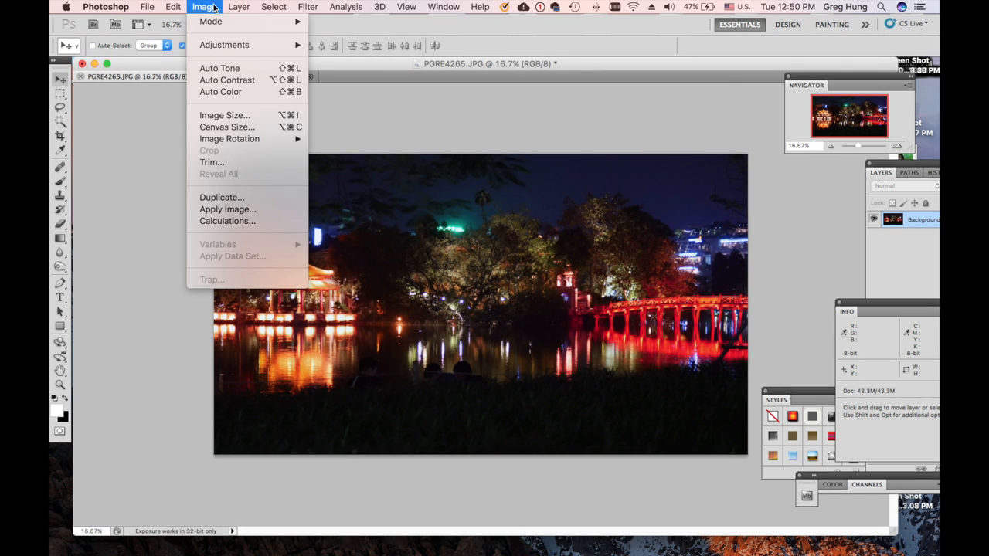
mouse_move(252, 104)
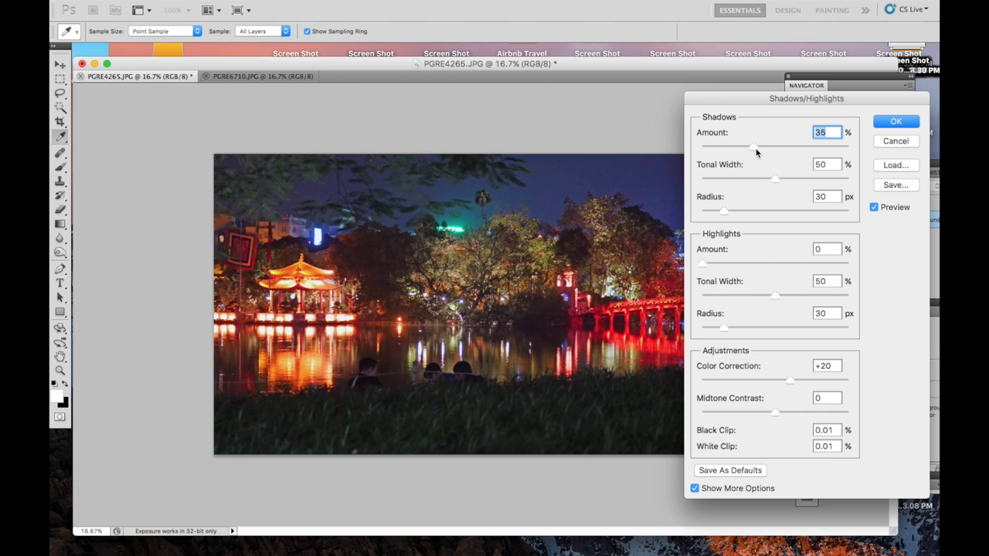
left_click_drag(756, 145, 786, 145)
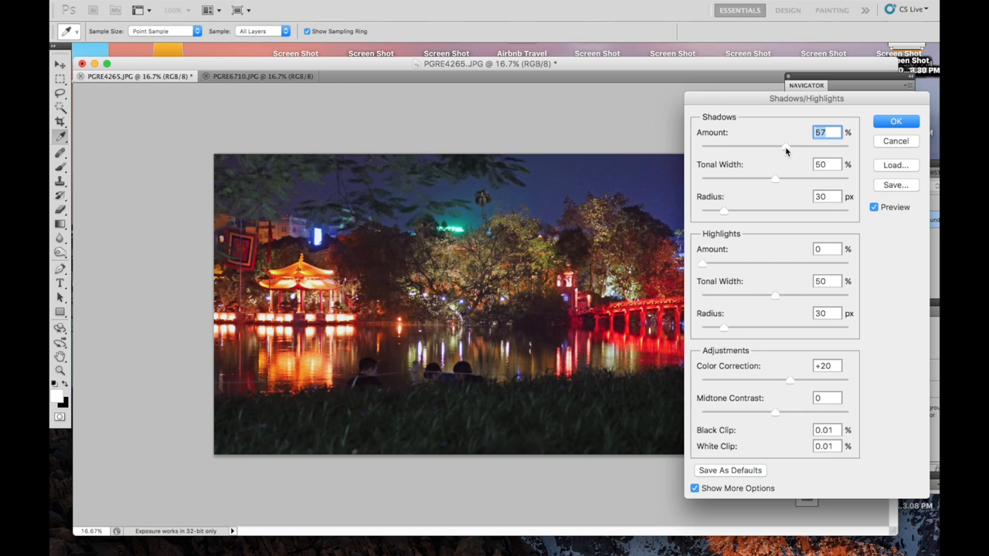
left_click_drag(786, 145, 776, 145)
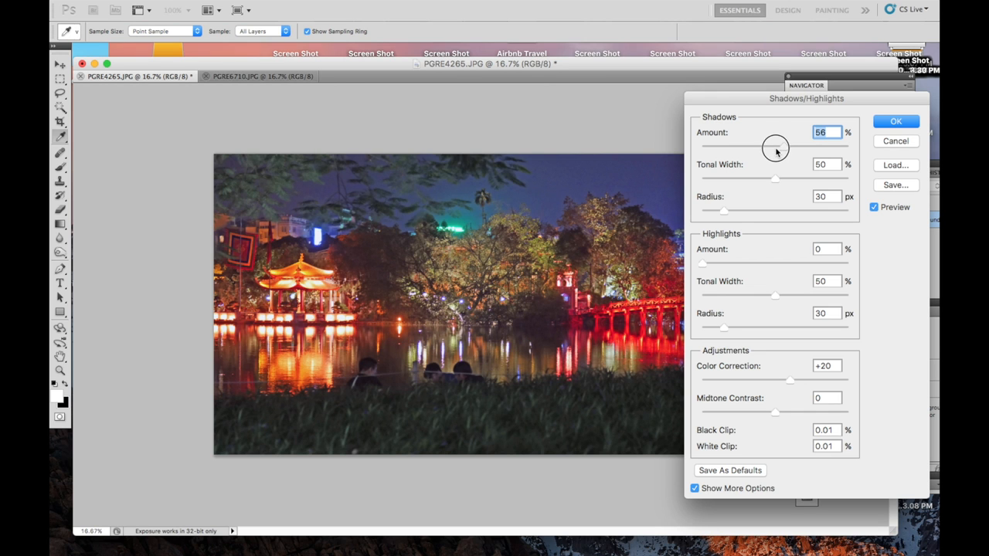
left_click_drag(776, 146, 759, 146)
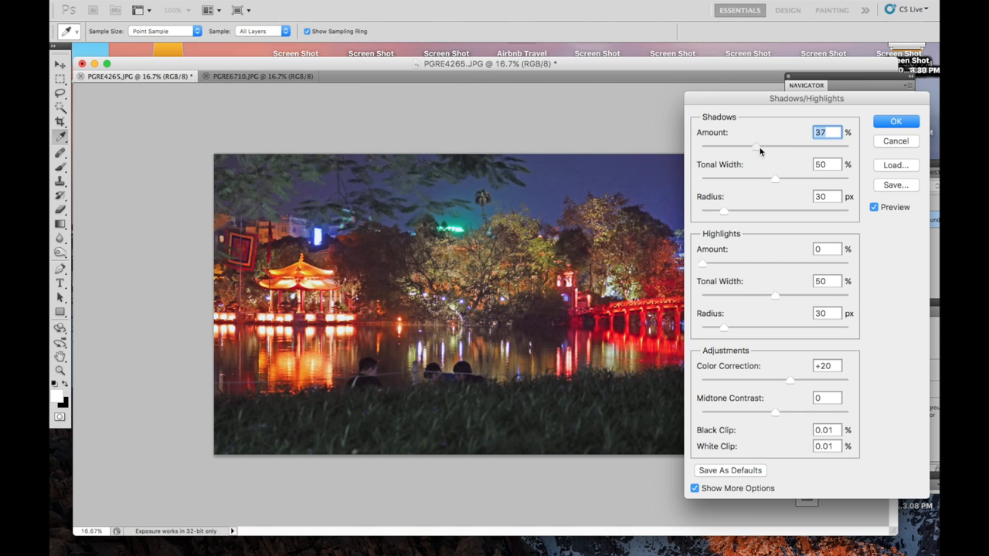
left_click_drag(759, 147, 748, 147)
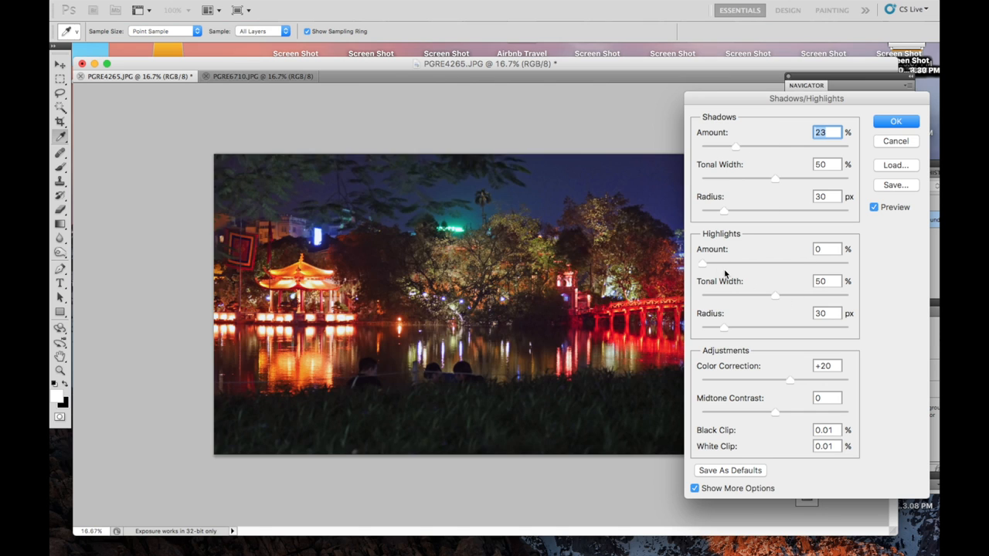
mouse_move(717, 268)
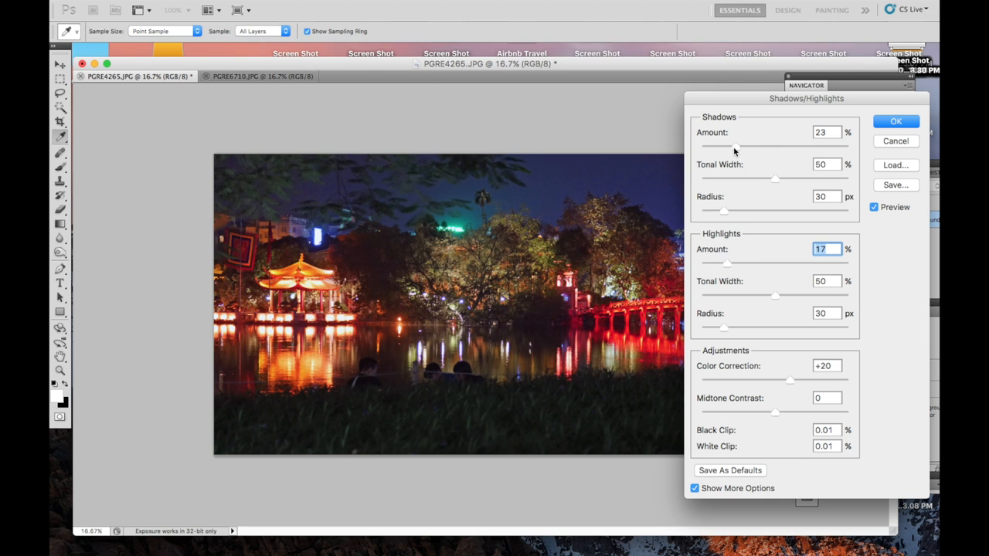
left_click_drag(734, 147, 746, 147)
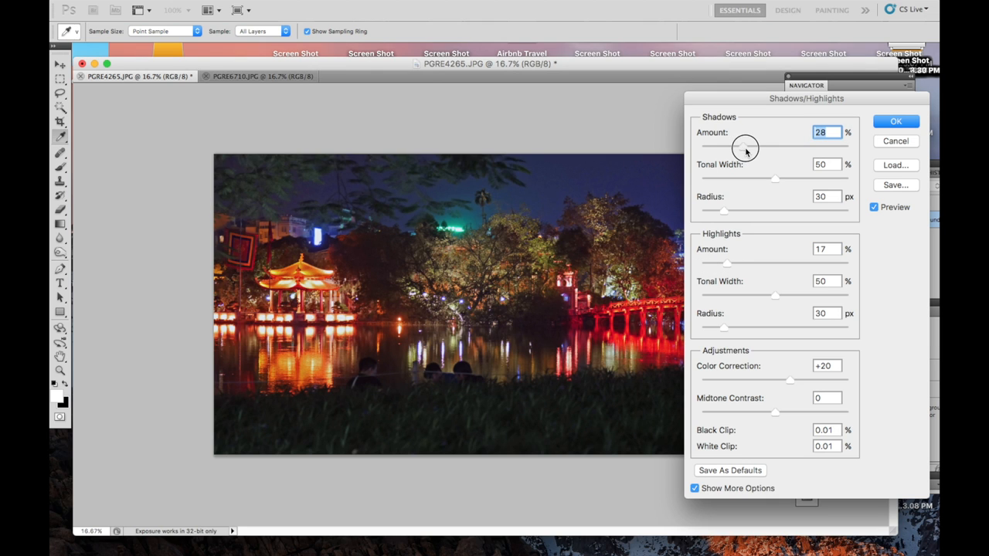
left_click_drag(744, 146, 751, 146)
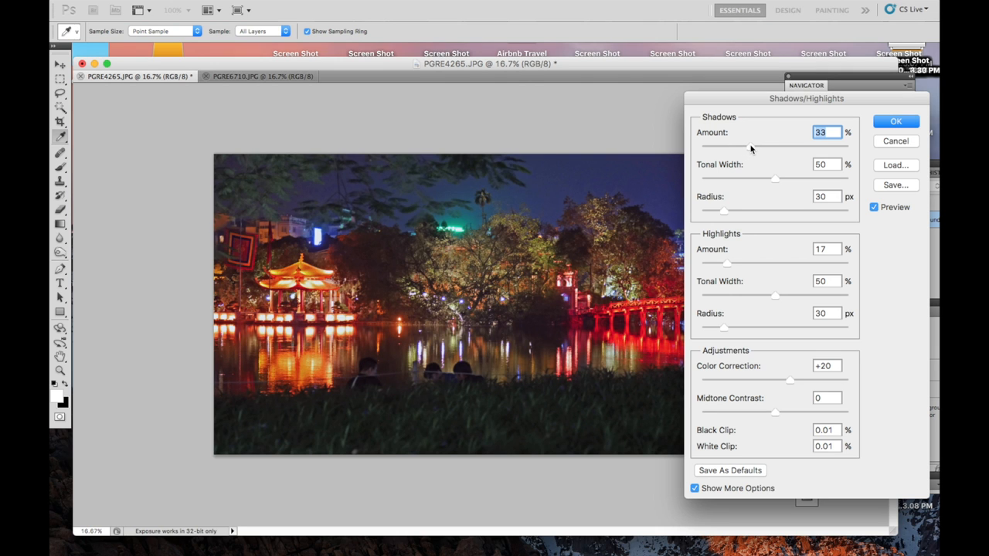
mouse_move(751, 148)
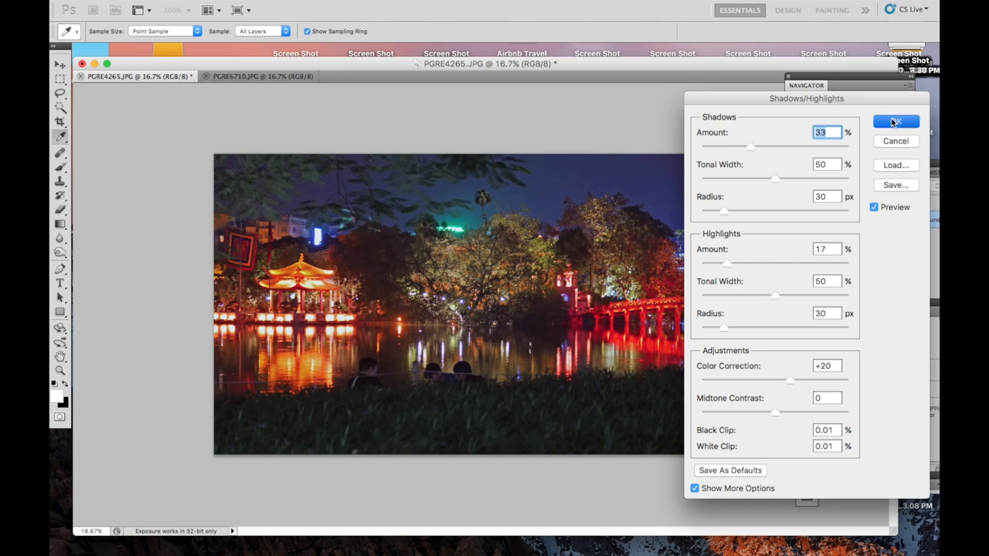
left_click(895, 121)
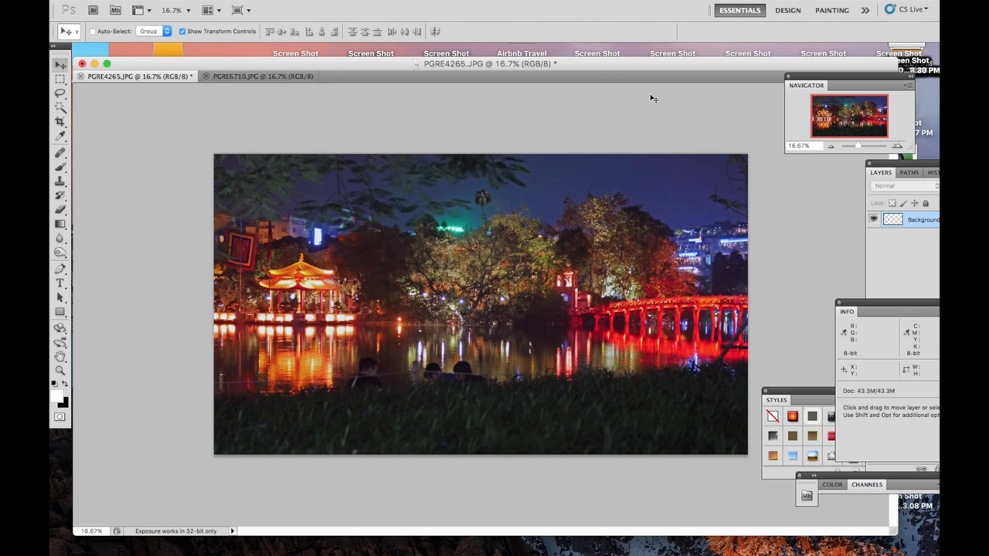
Step: Apply a Hue/Saturation adjustment with Saturation set to +18
left_click(216, 7)
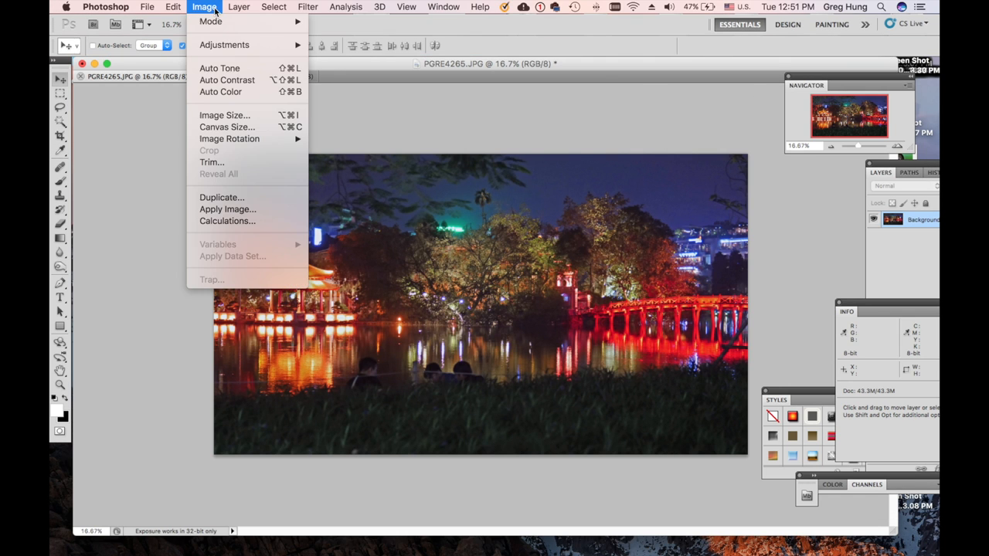
mouse_move(219, 68)
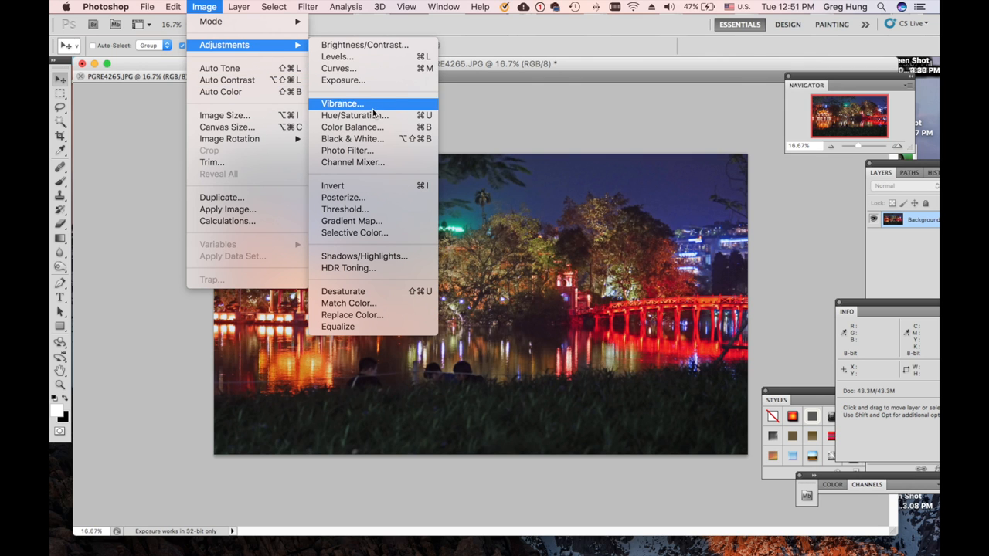
left_click(350, 114)
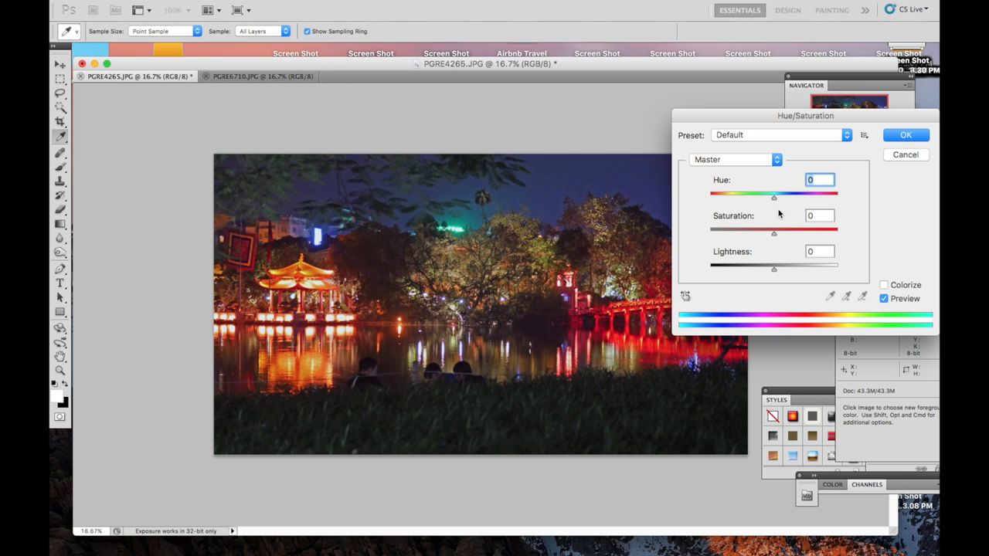
left_click_drag(774, 233, 782, 233)
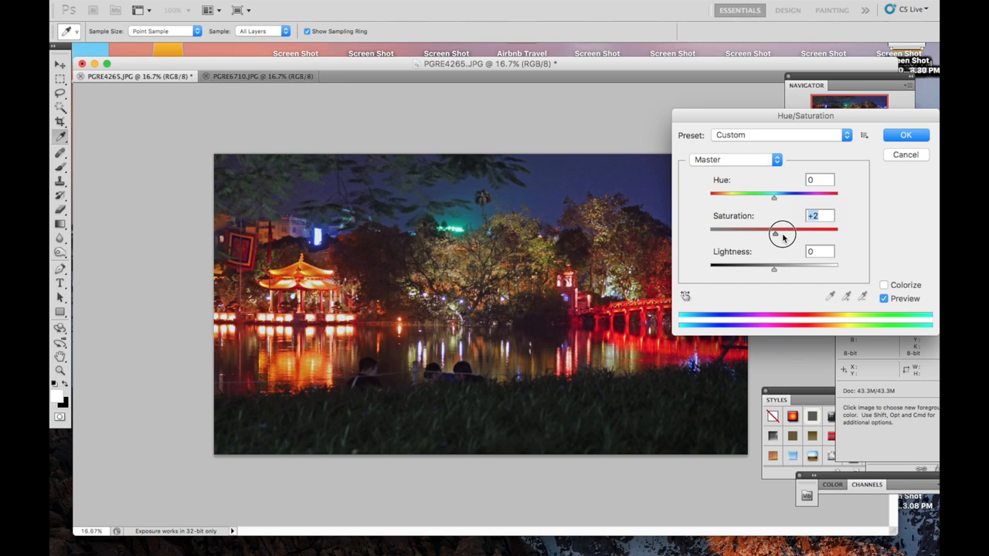
left_click_drag(775, 230, 800, 230)
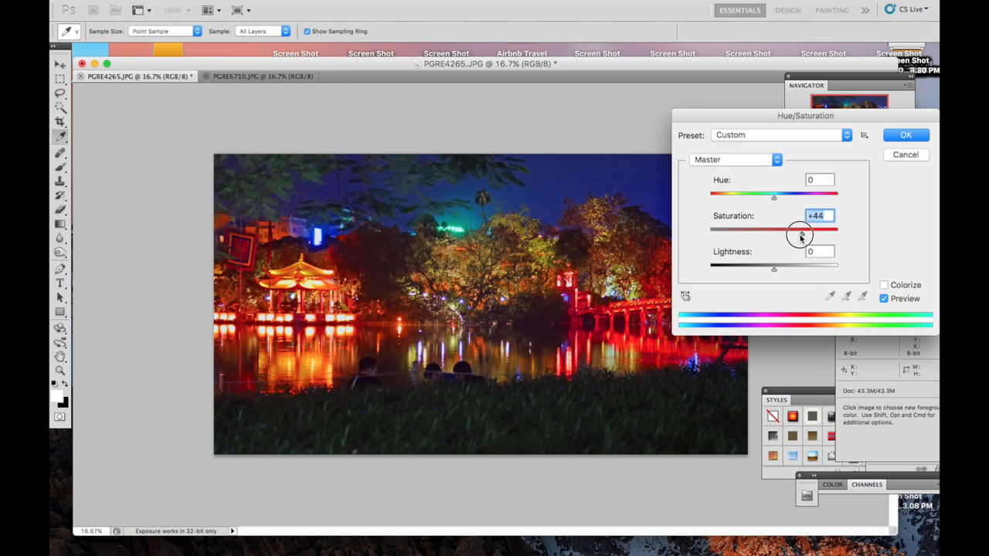
left_click_drag(801, 232, 787, 232)
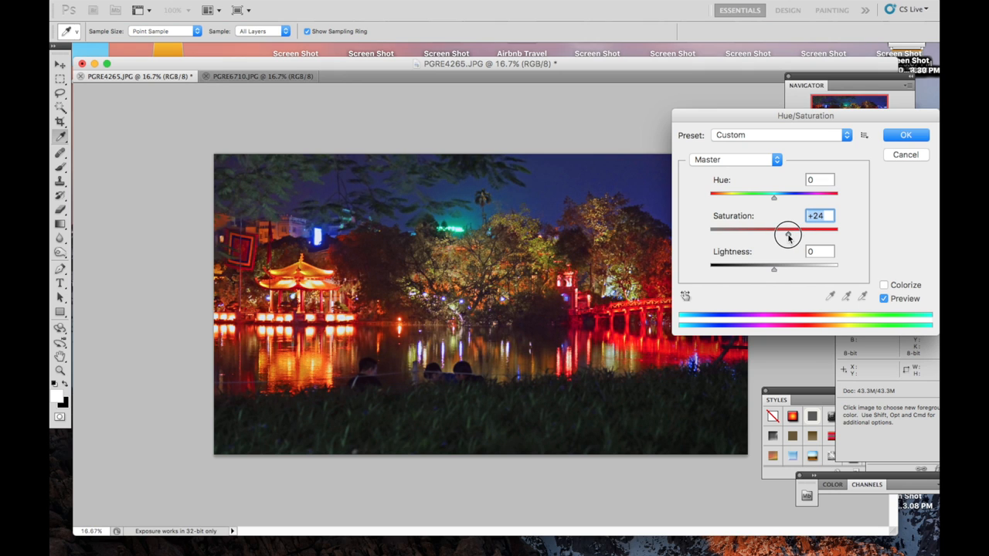
left_click_drag(787, 230, 792, 229)
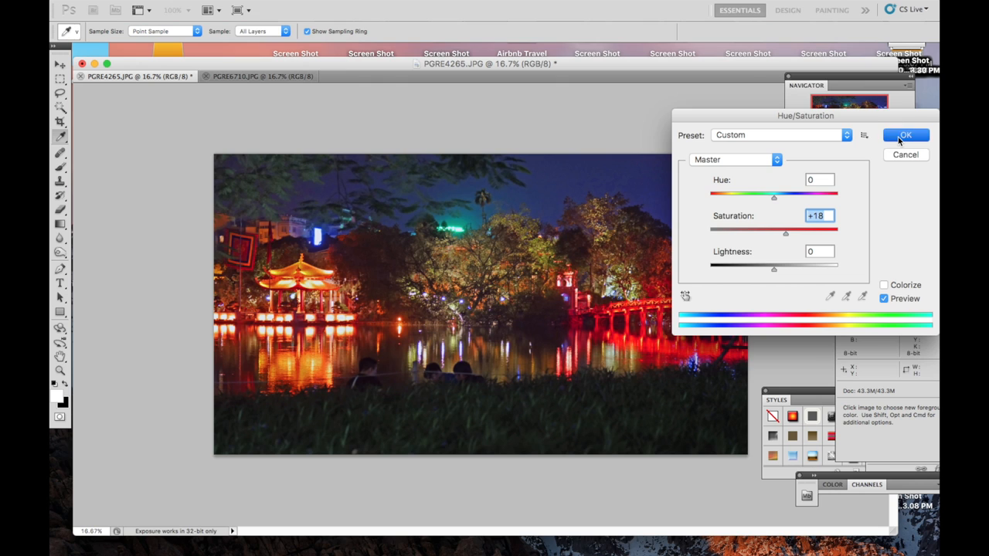
left_click(906, 135)
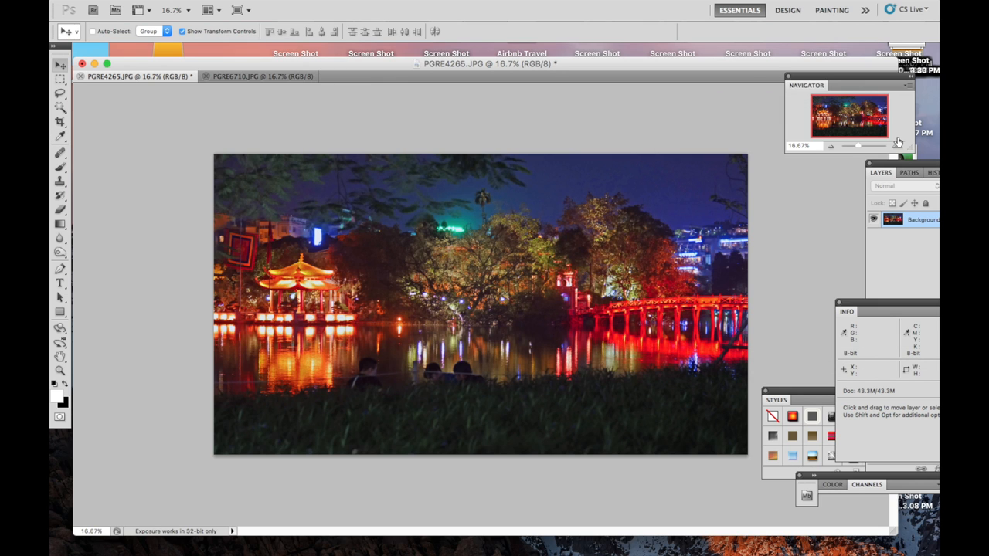
mouse_move(629, 192)
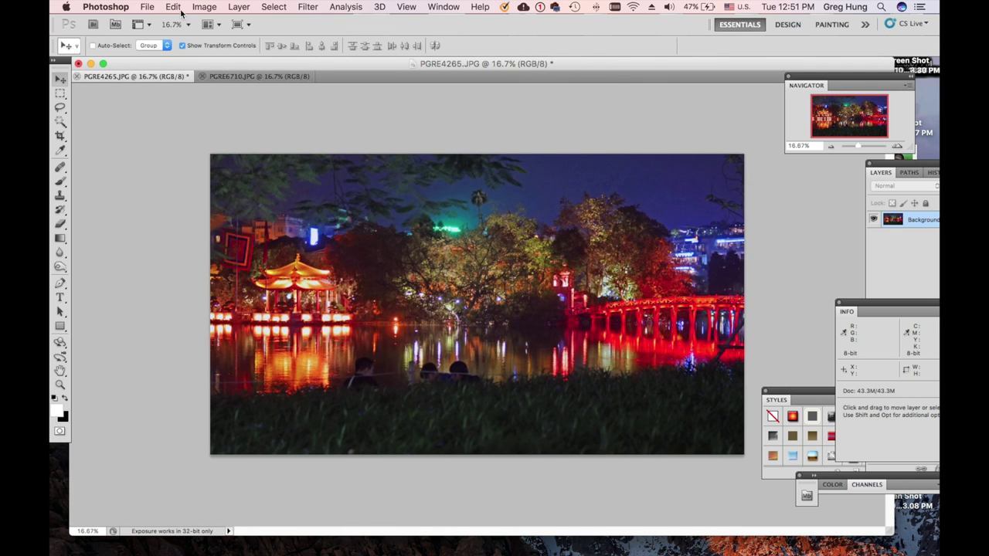
Step: Save As hanoiredbridgeatnightgh.jpg in Pictures > nightlife photos
left_click(143, 7)
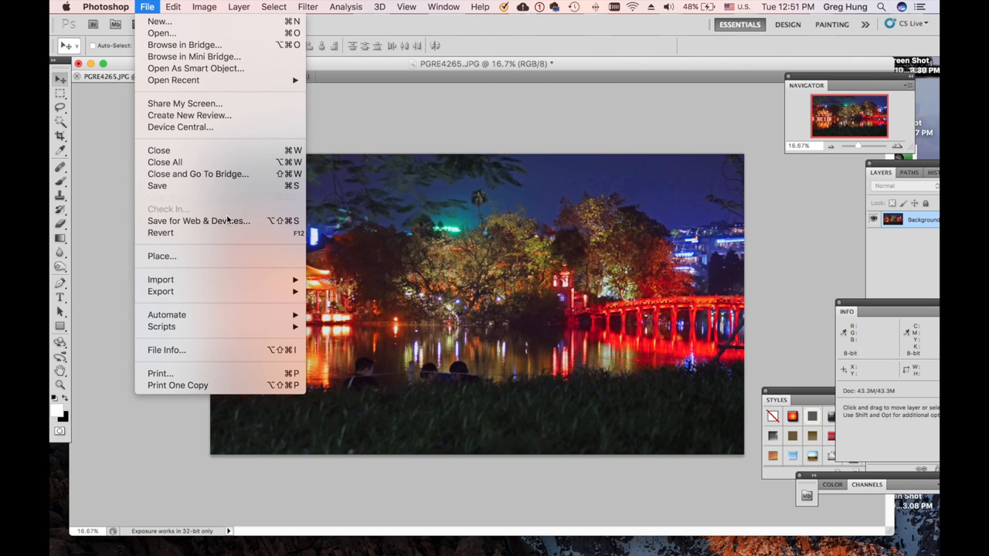
mouse_move(166, 198)
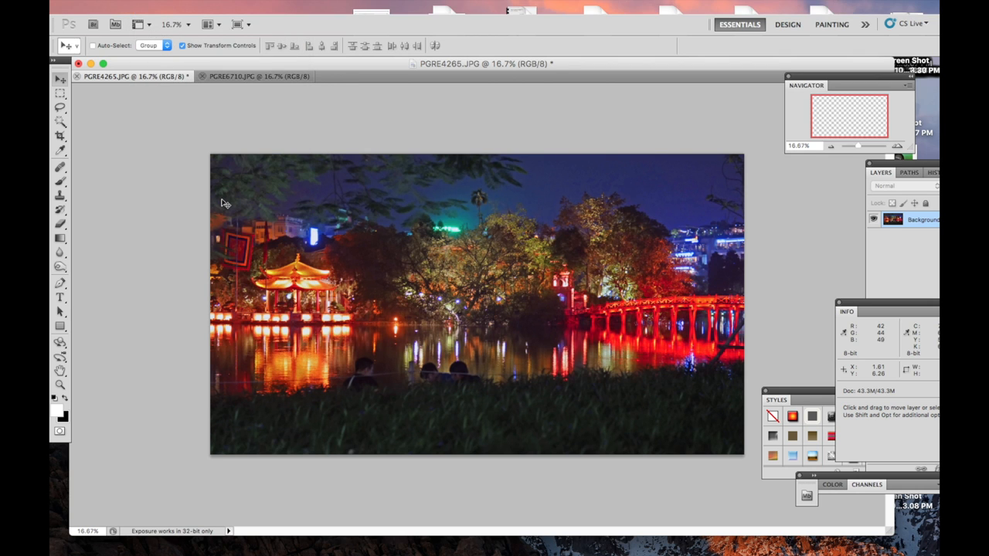
key("Cmd+Shift+S")
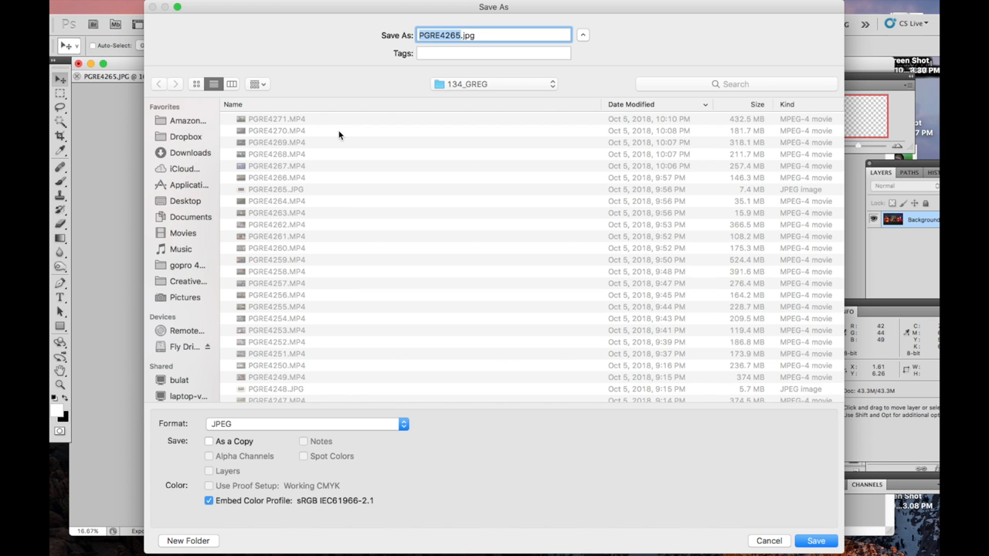
mouse_move(206, 313)
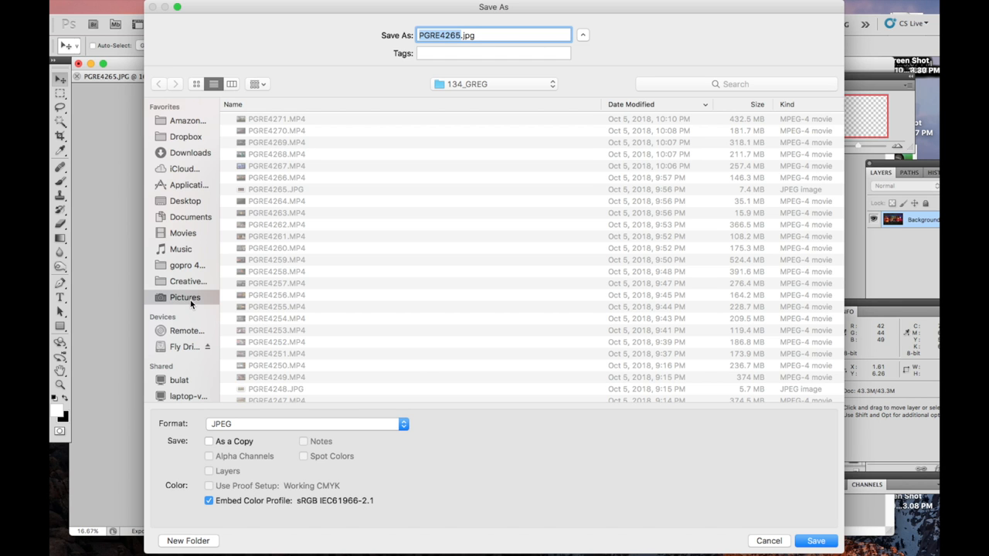
left_click(183, 297)
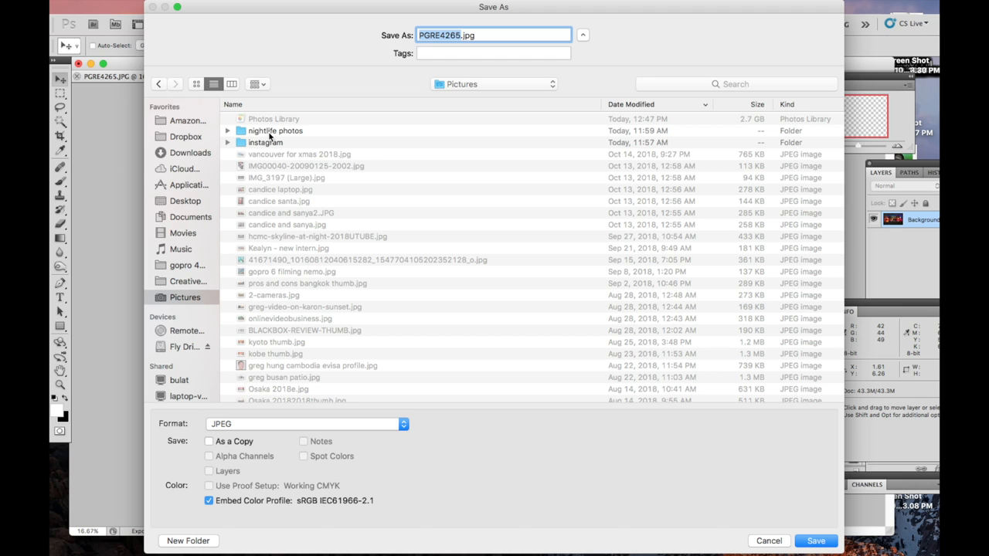
double_click(274, 130)
type("hanoiredbridgeatni")
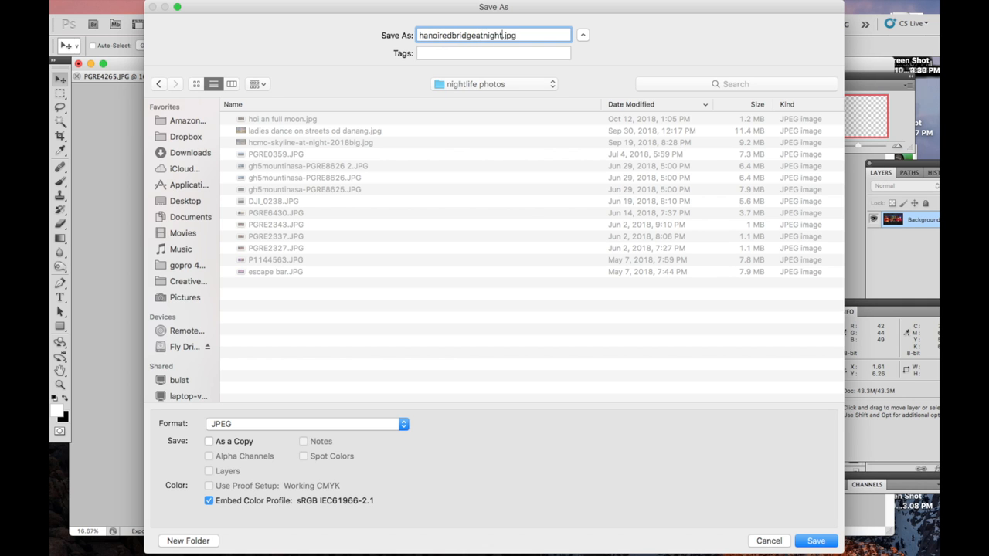
type("gh")
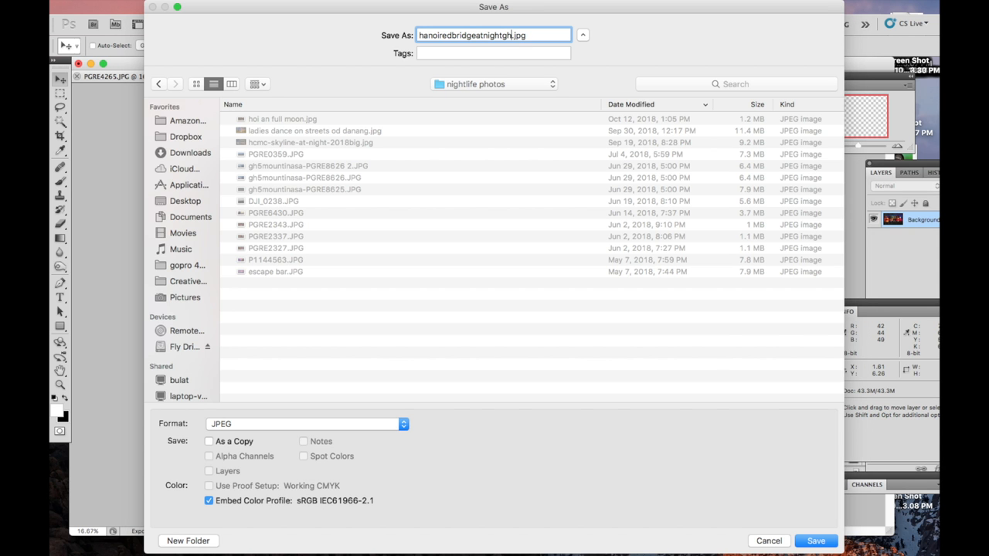
left_click(817, 541)
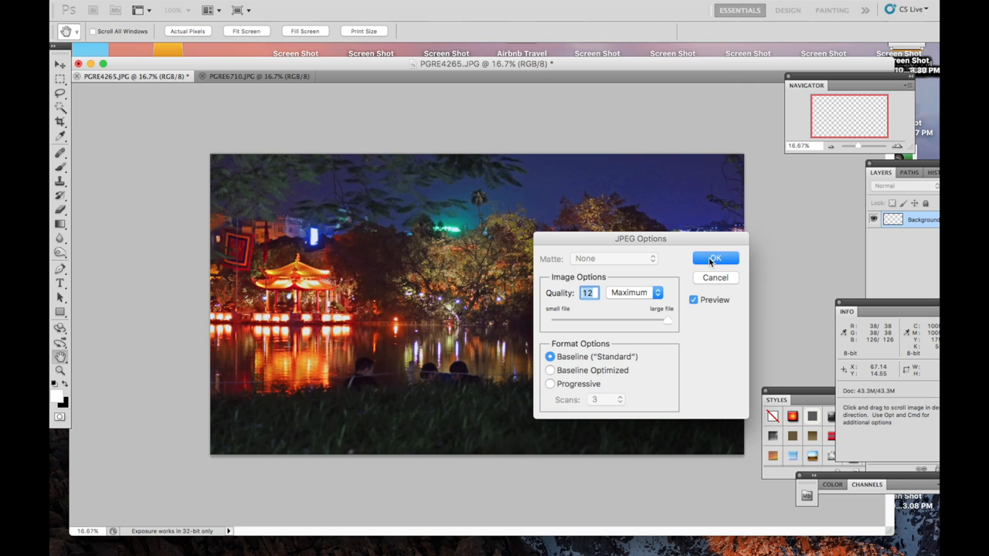
Step: Finish the JPEG save at Quality 12, then switch to the PGRE6710.JPG skyline photo
left_click(714, 258)
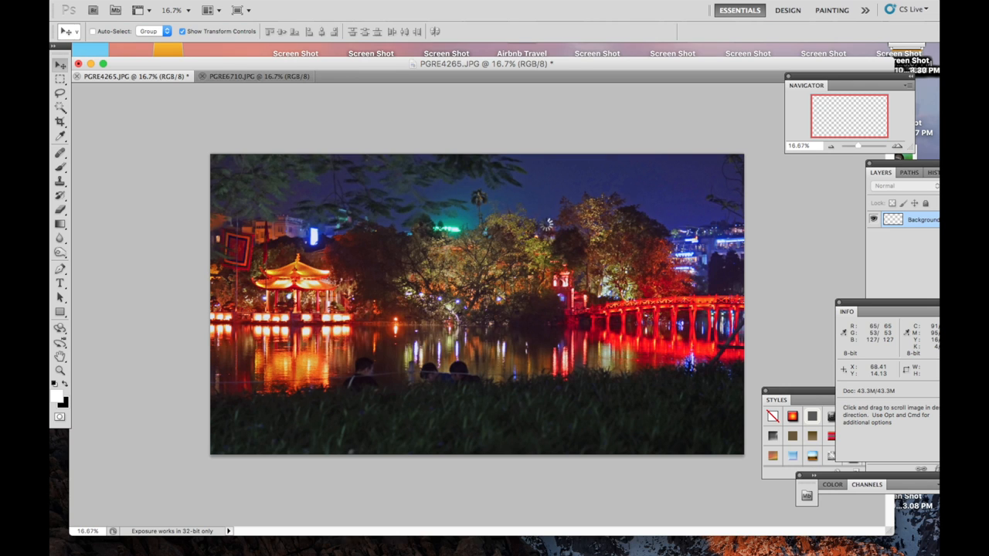
left_click(131, 77)
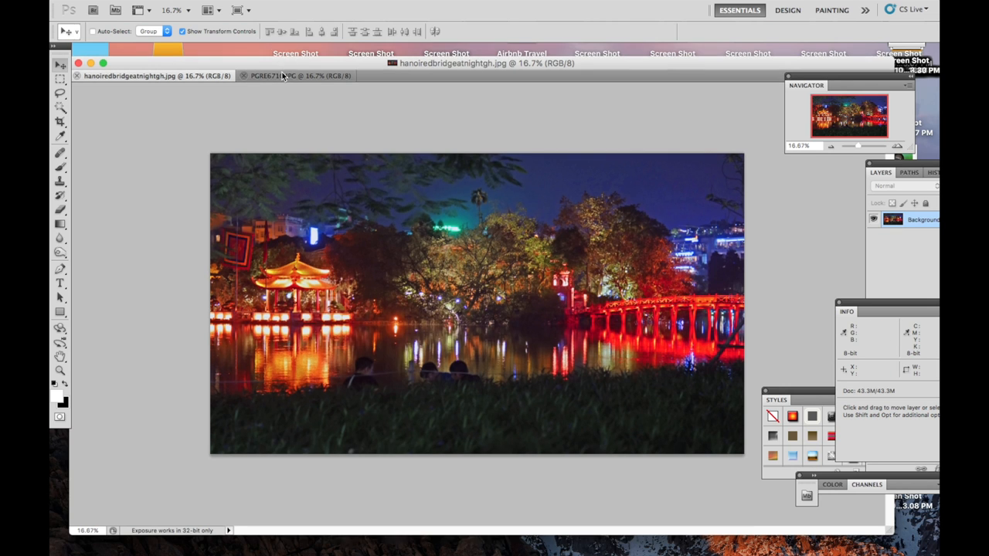
mouse_move(261, 76)
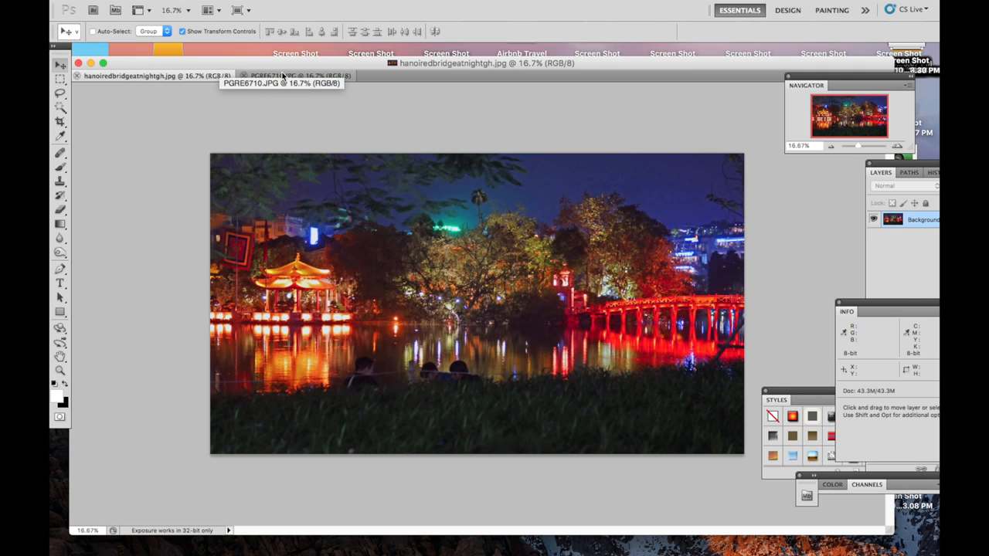
left_click(286, 76)
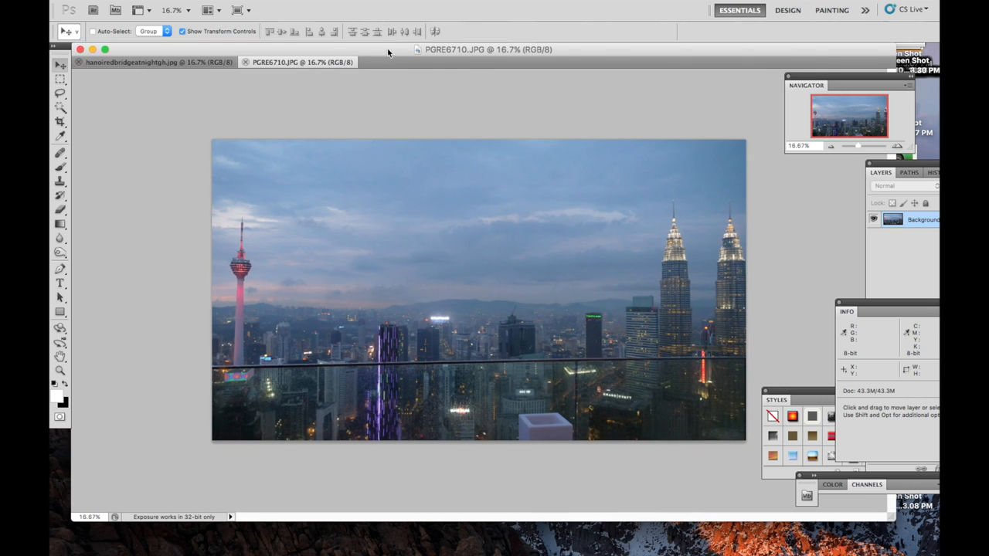
mouse_move(654, 257)
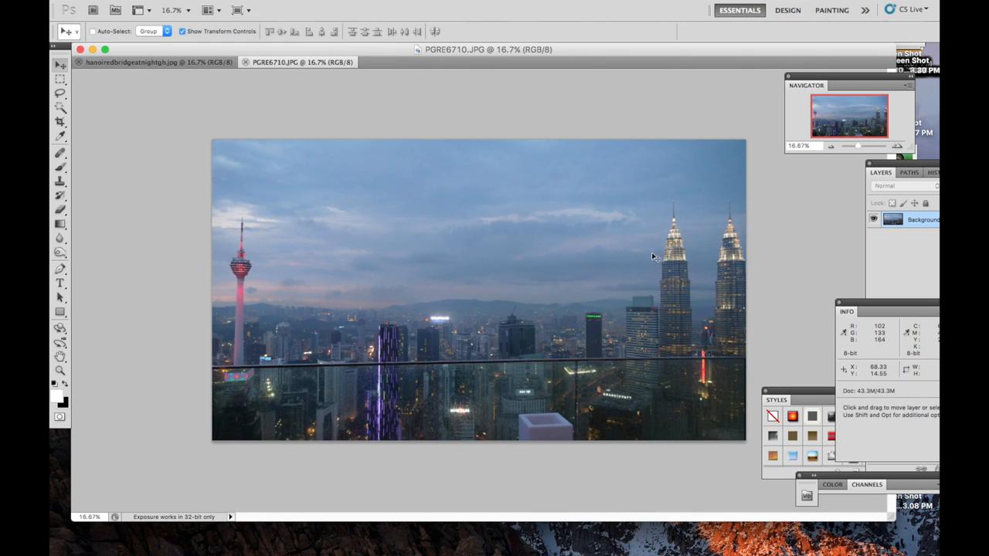
mouse_move(280, 47)
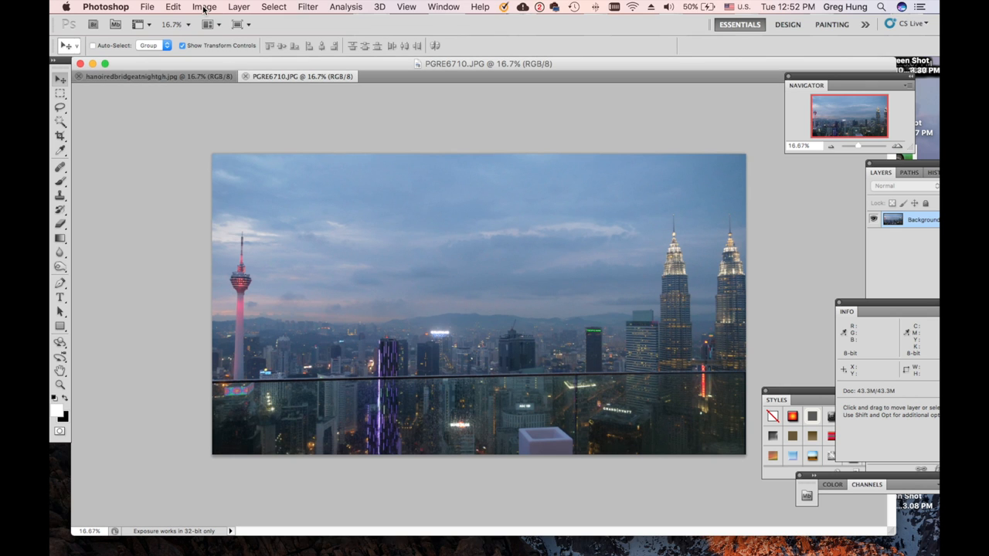
Step: Open HDR Toning and move its dialog right so the skyline photo is visible
left_click(204, 7)
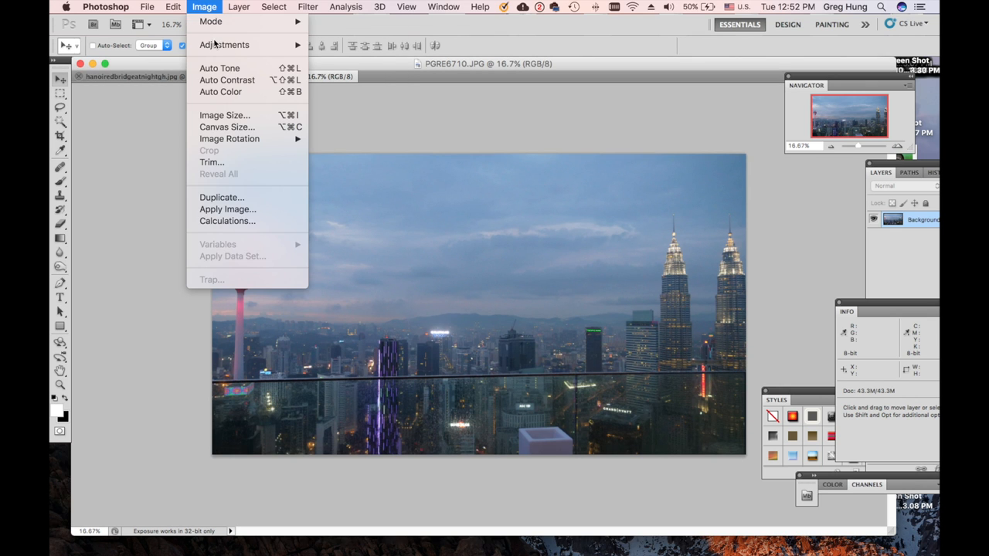
mouse_move(348, 268)
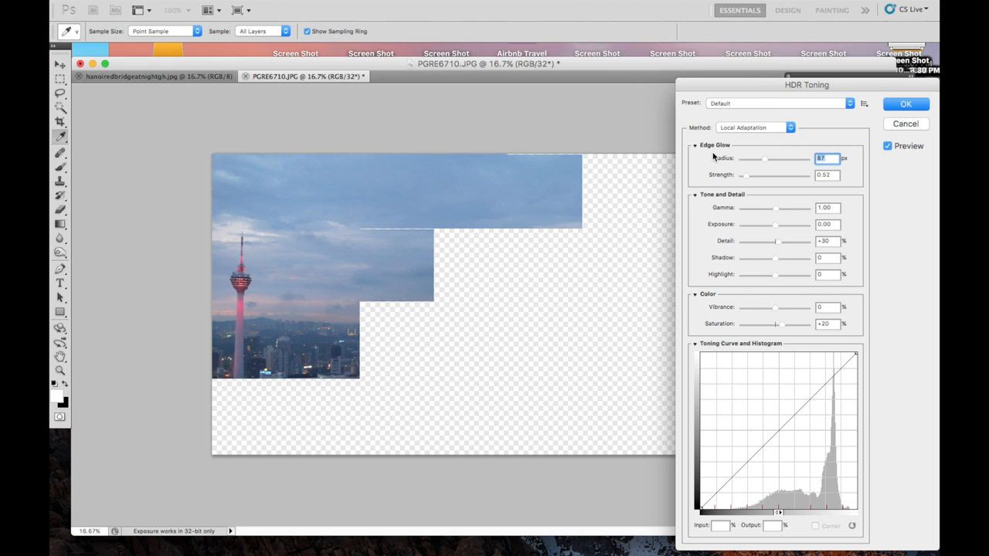
left_click_drag(806, 84, 724, 71)
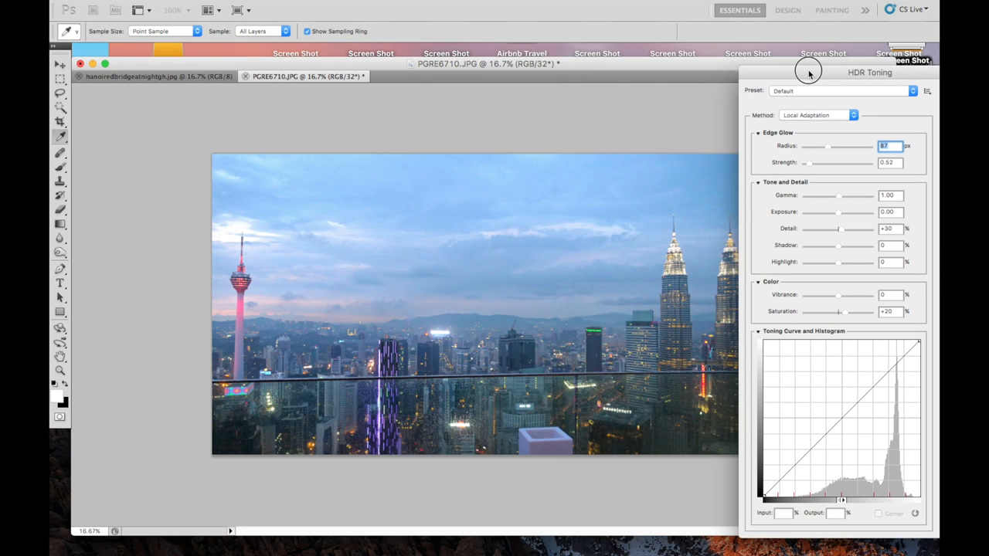
Step: Choose the More Saturated preset from the HDR Toning Preset list
left_click(834, 90)
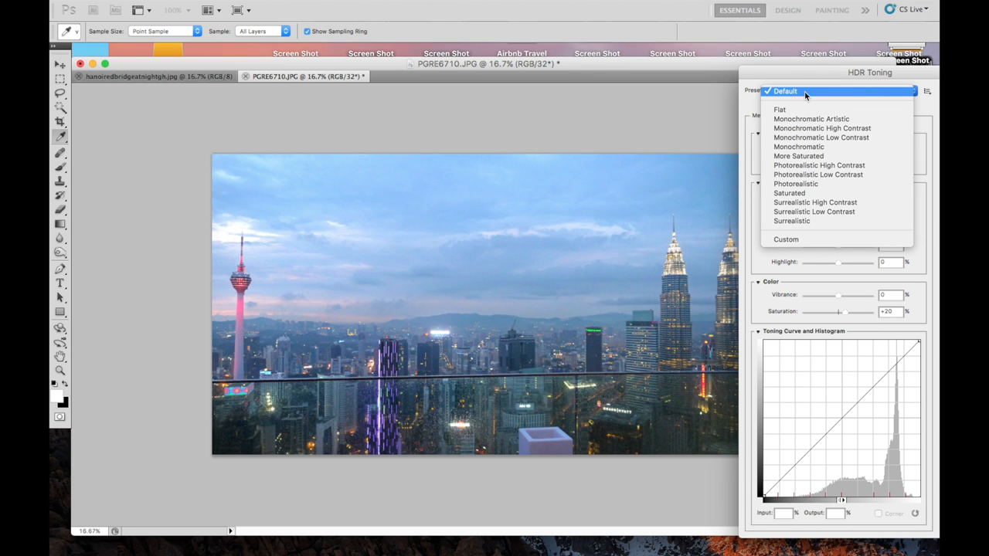
mouse_move(798, 156)
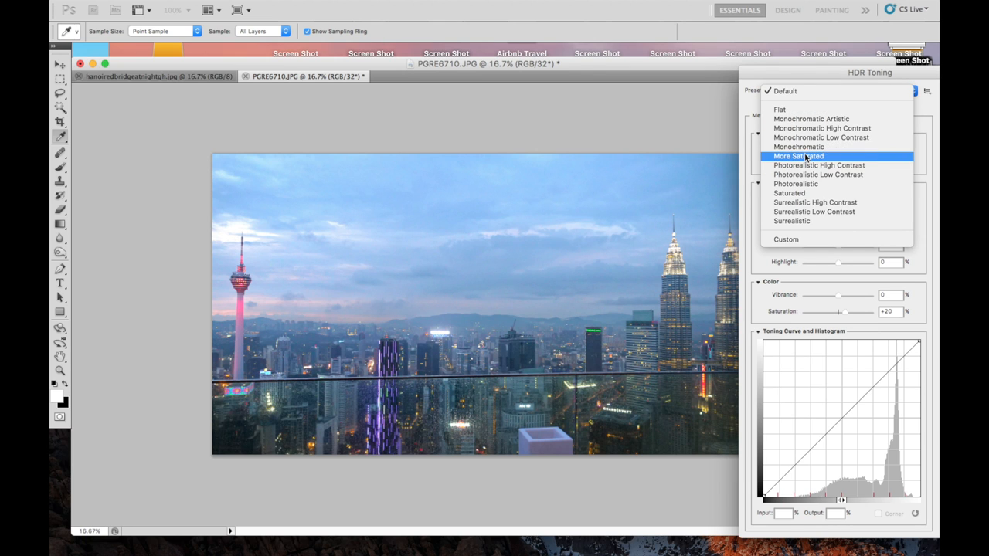
left_click(798, 156)
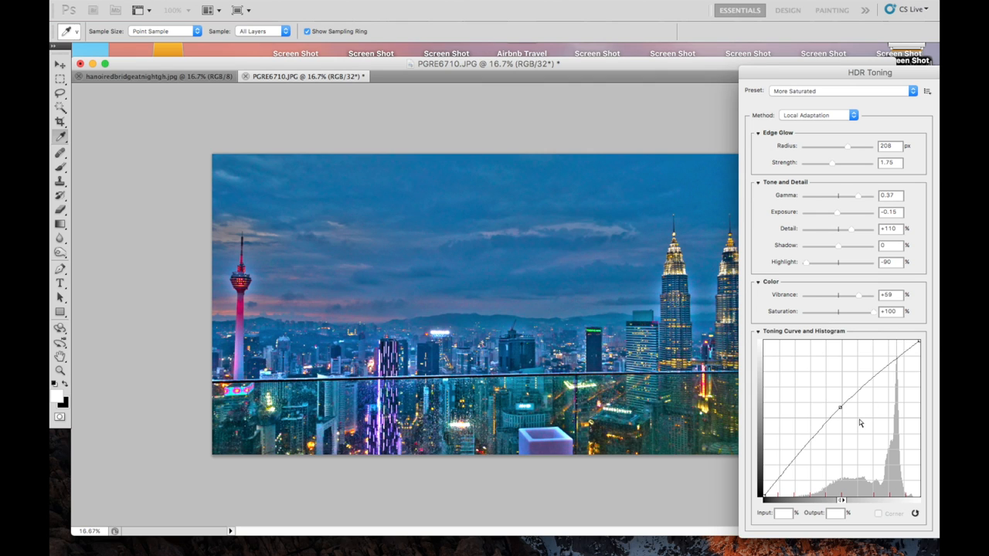
mouse_move(753, 80)
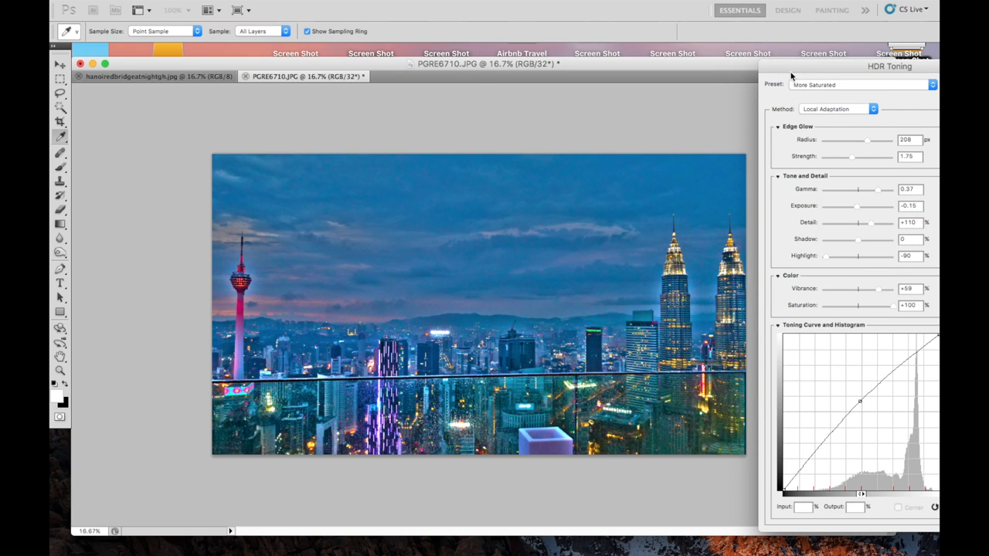
mouse_move(704, 180)
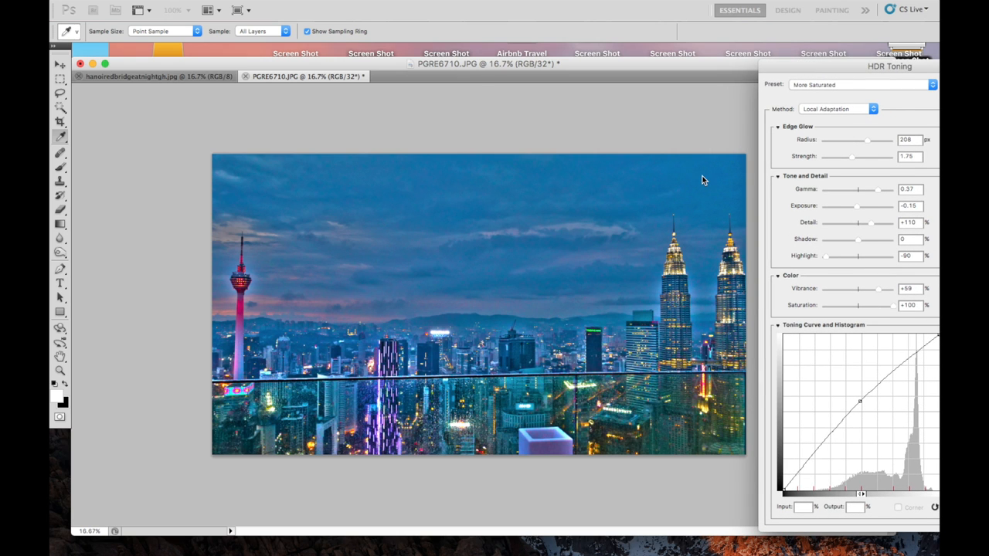
mouse_move(725, 172)
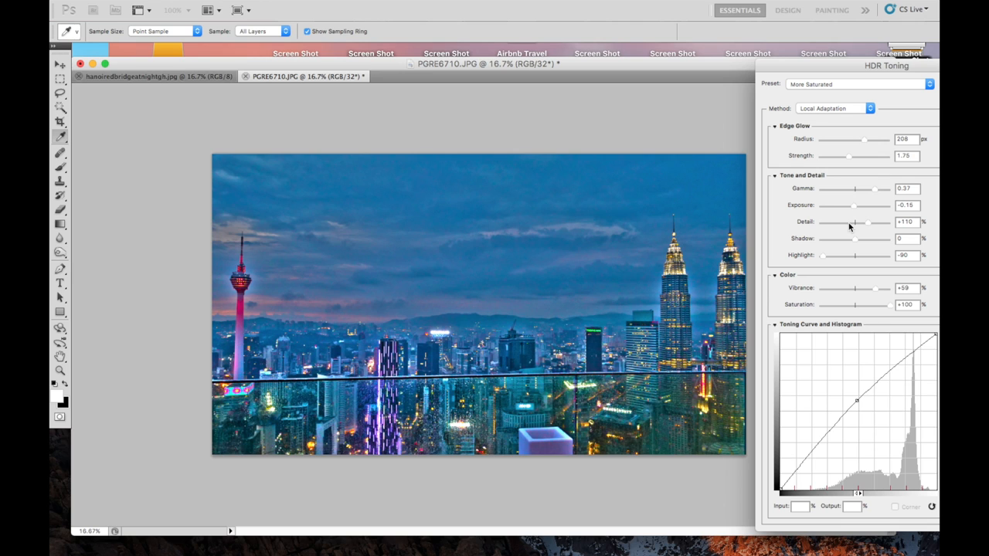
Step: Retune HDR Toning: Detail slightly negative, Highlight +10, Saturation +32
left_click_drag(869, 222, 856, 223)
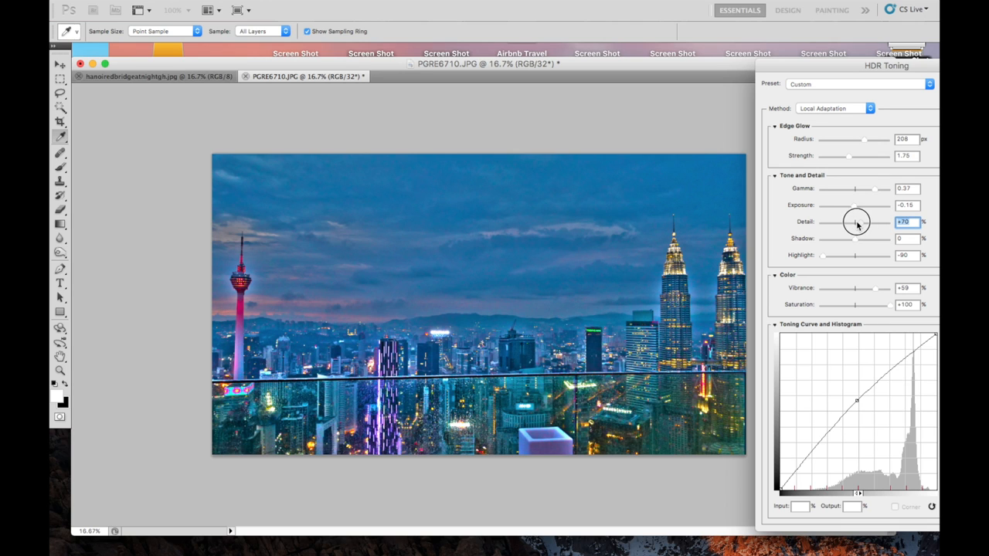
left_click_drag(856, 222, 846, 222)
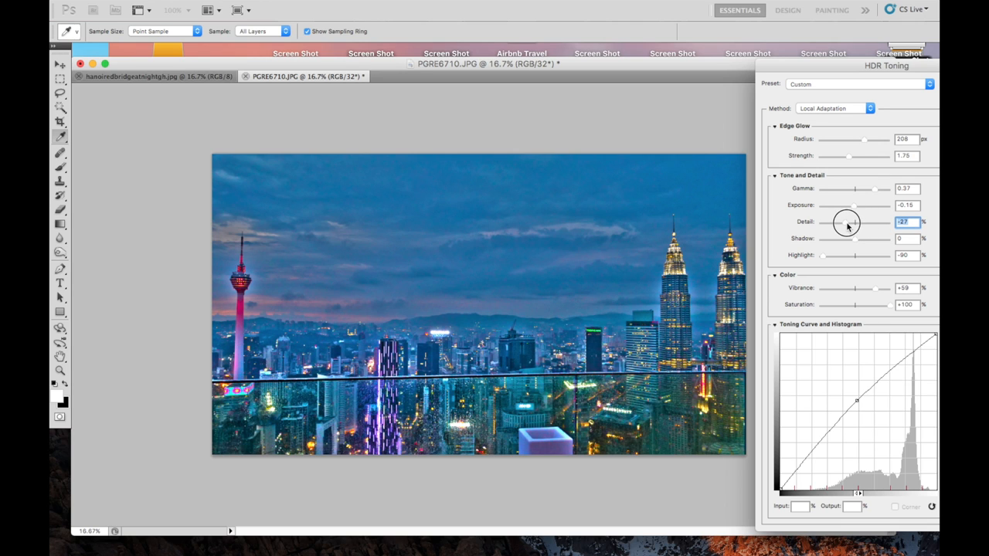
left_click_drag(846, 222, 851, 222)
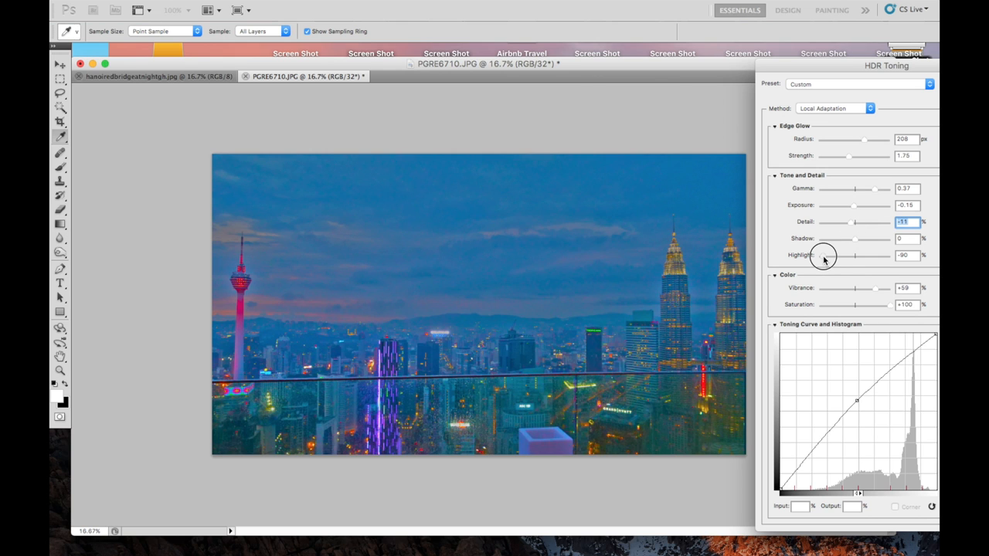
left_click_drag(830, 255, 838, 255)
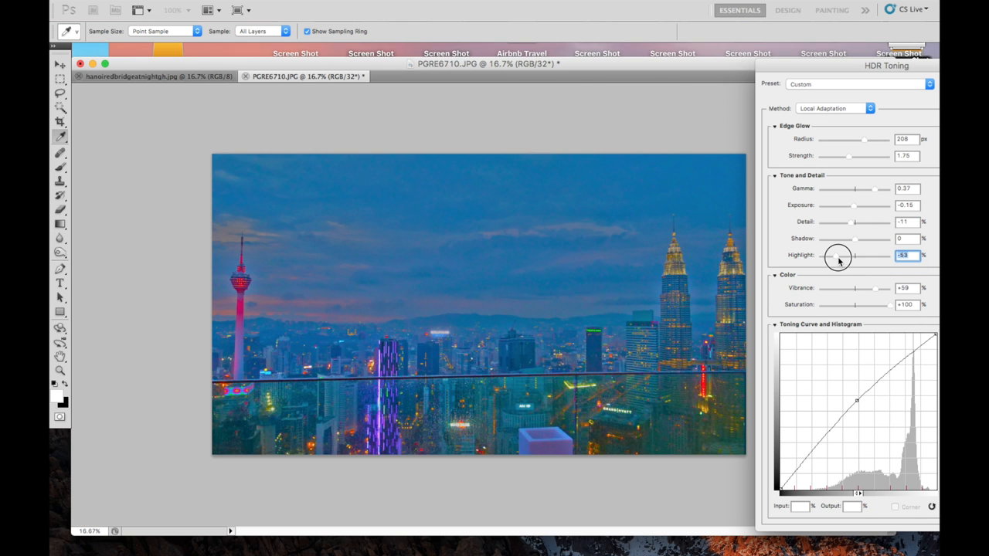
left_click_drag(838, 255, 857, 255)
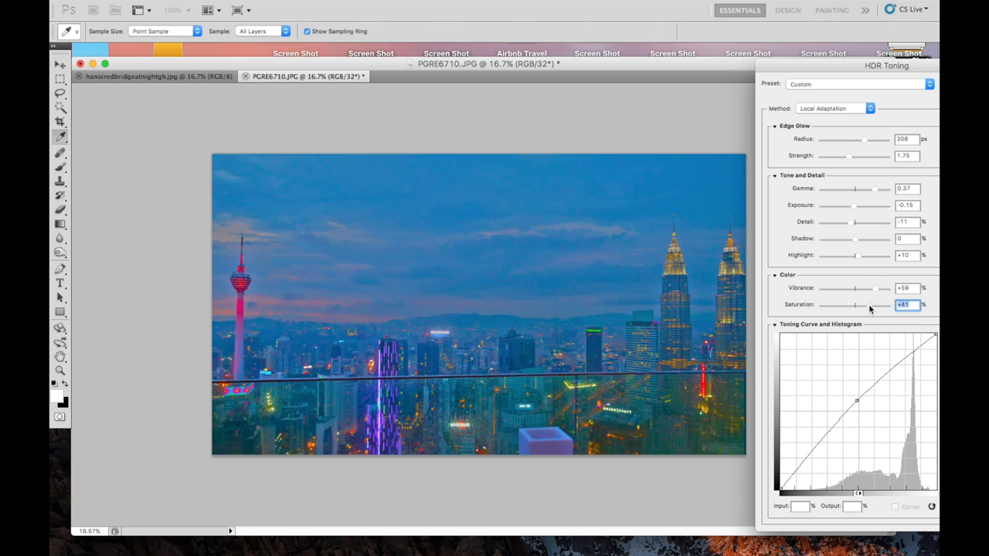
left_click_drag(885, 304, 855, 305)
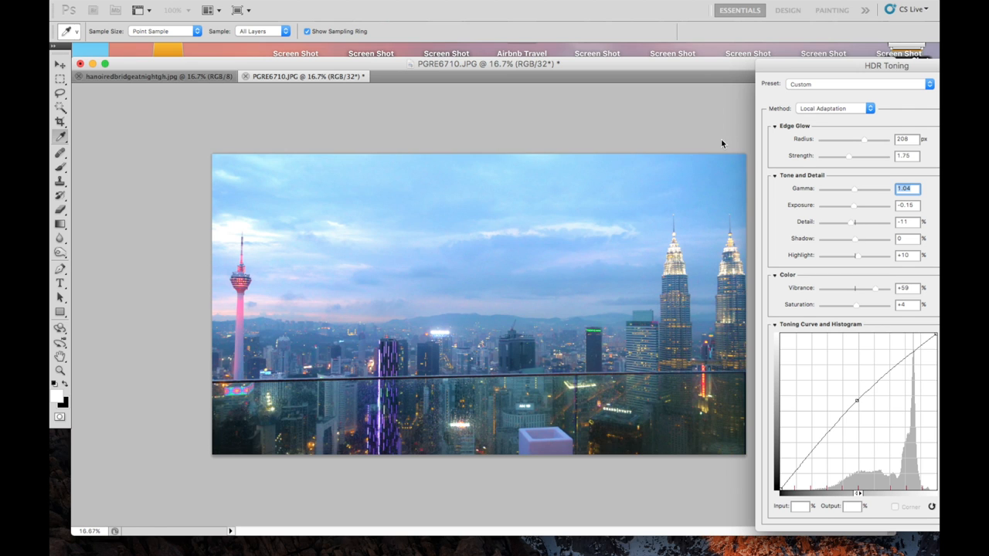
mouse_move(595, 59)
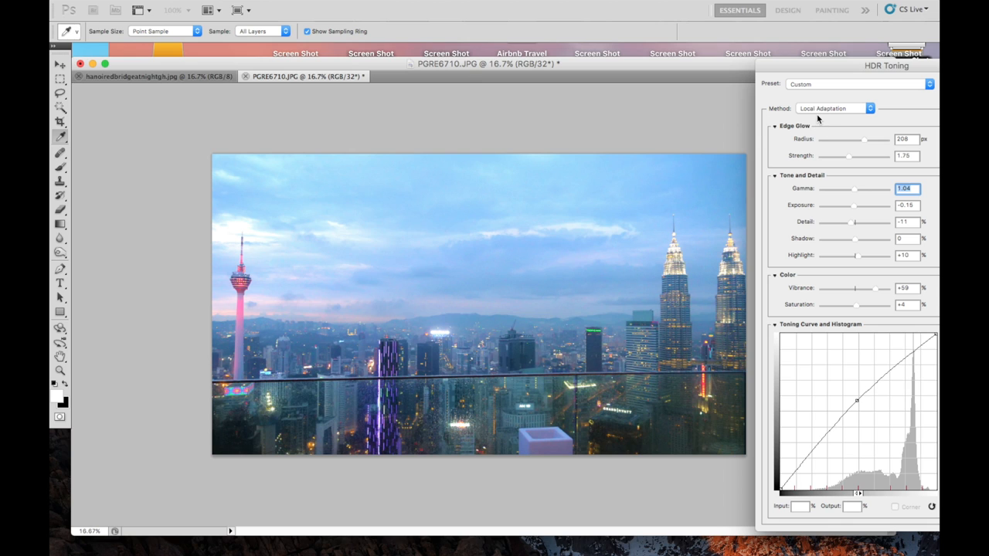
mouse_move(832, 148)
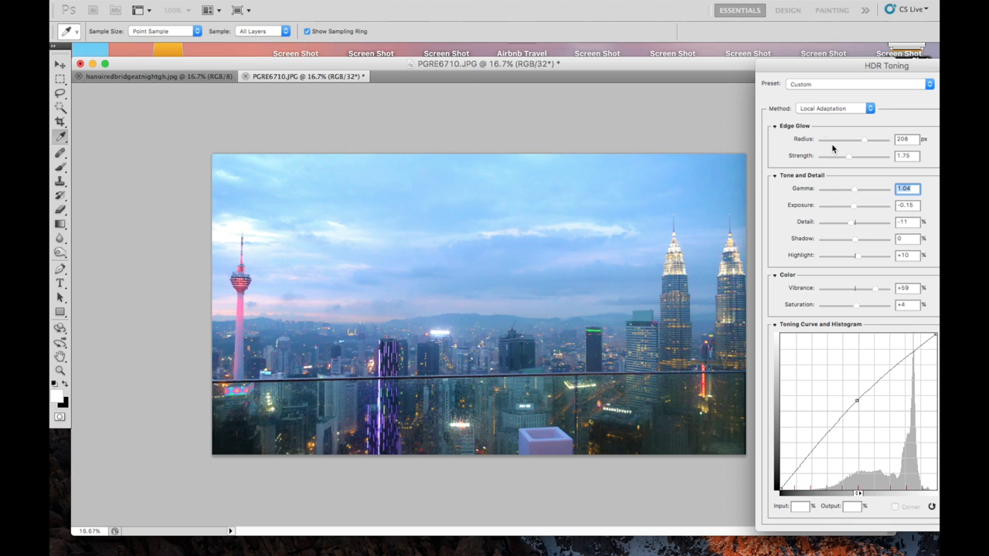
mouse_move(858, 236)
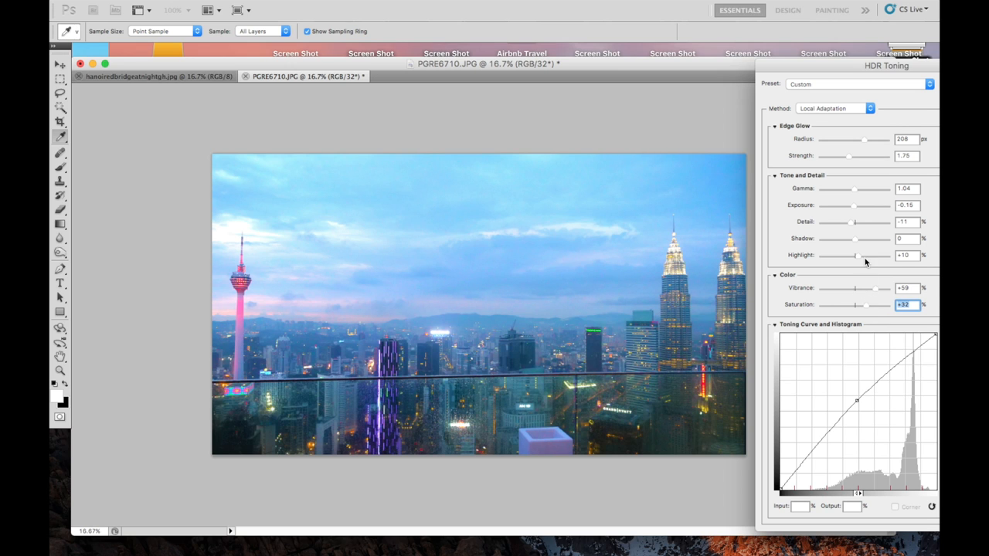
mouse_move(873, 255)
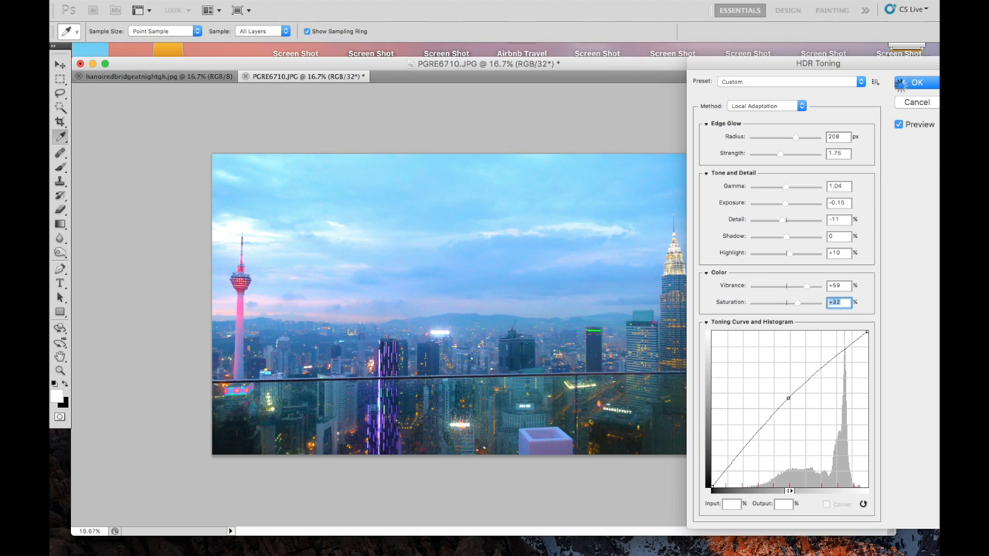
Step: Confirm the custom HDR Toning settings (Saturation +32) to start converting the skyline photo
left_click(914, 83)
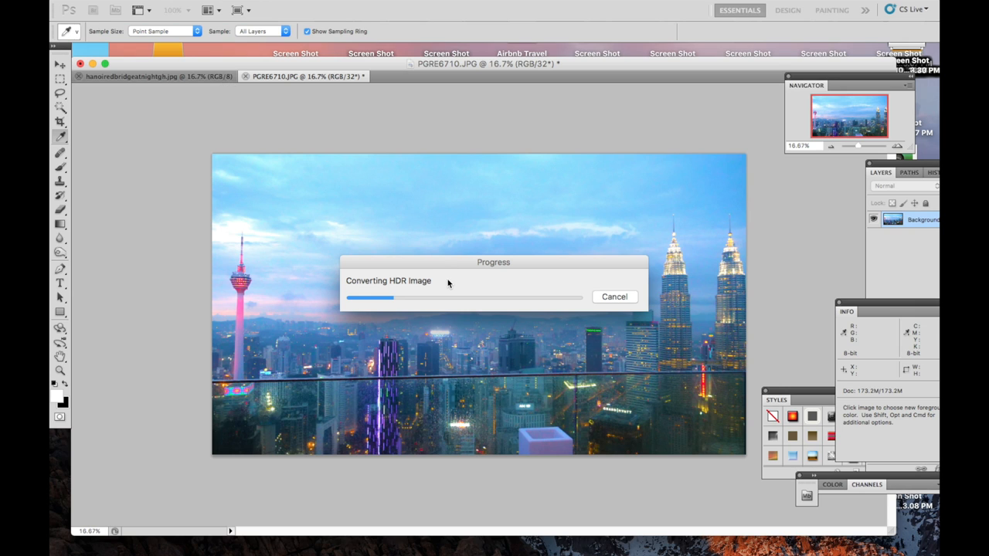
mouse_move(450, 275)
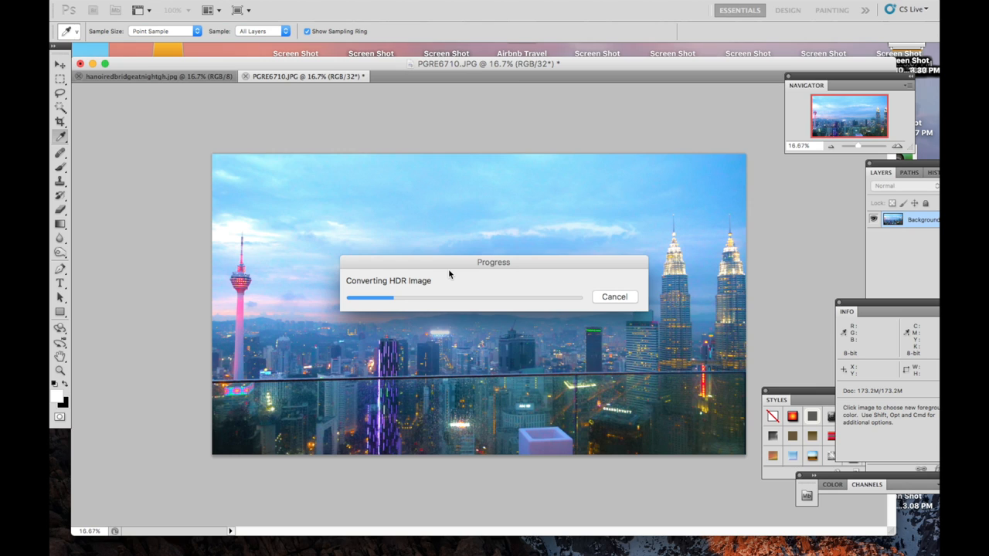
mouse_move(472, 272)
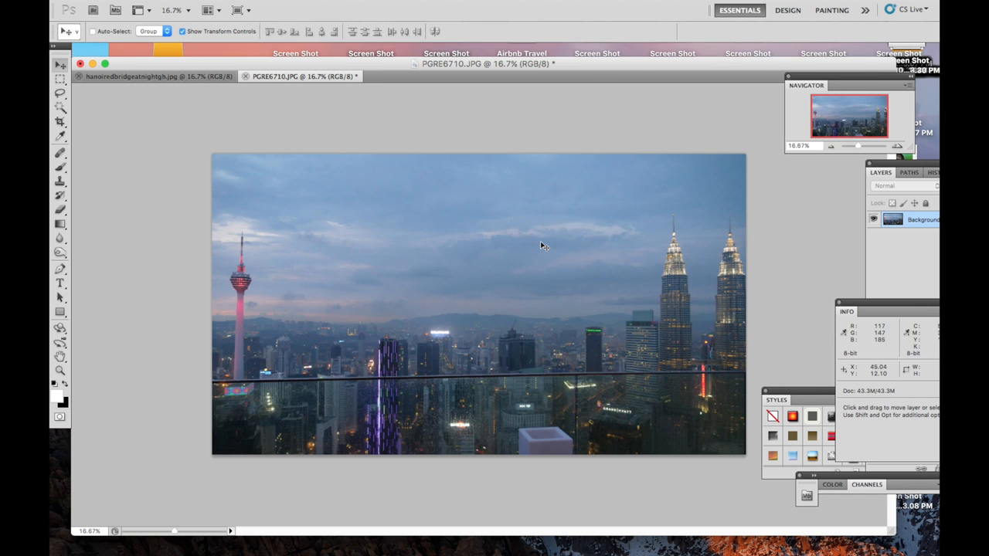
mouse_move(498, 166)
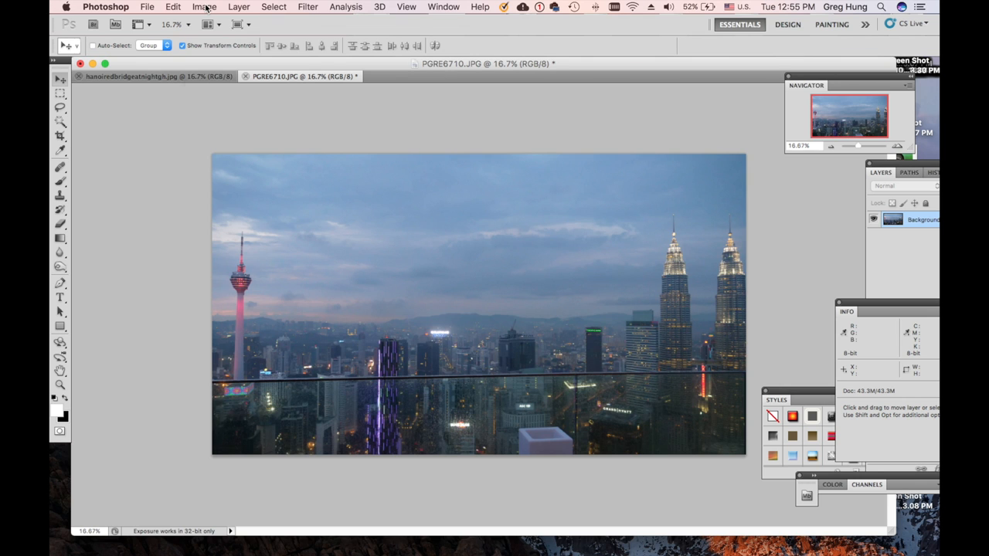
Step: Open the Image menu to reach Adjustments > HDR Toning again
left_click(204, 7)
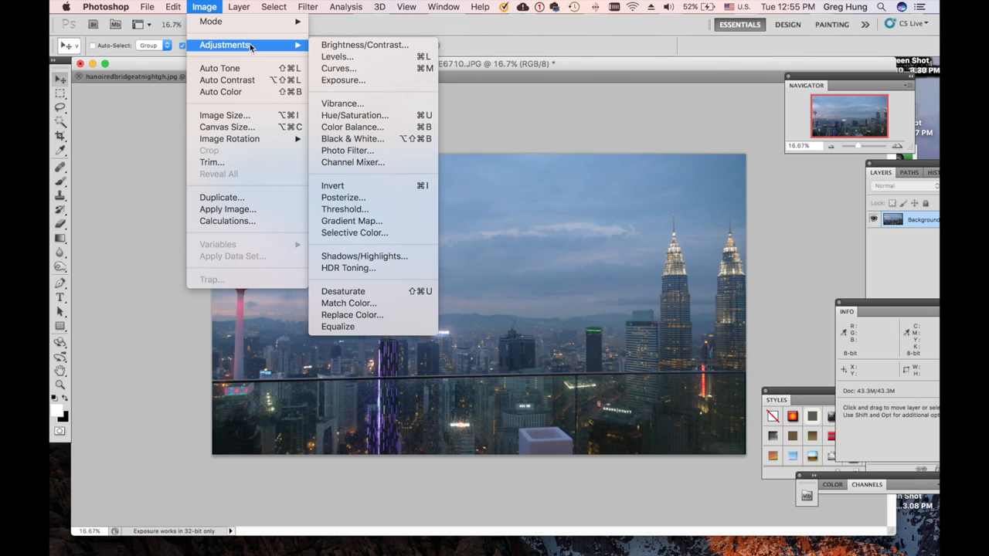
mouse_move(348, 269)
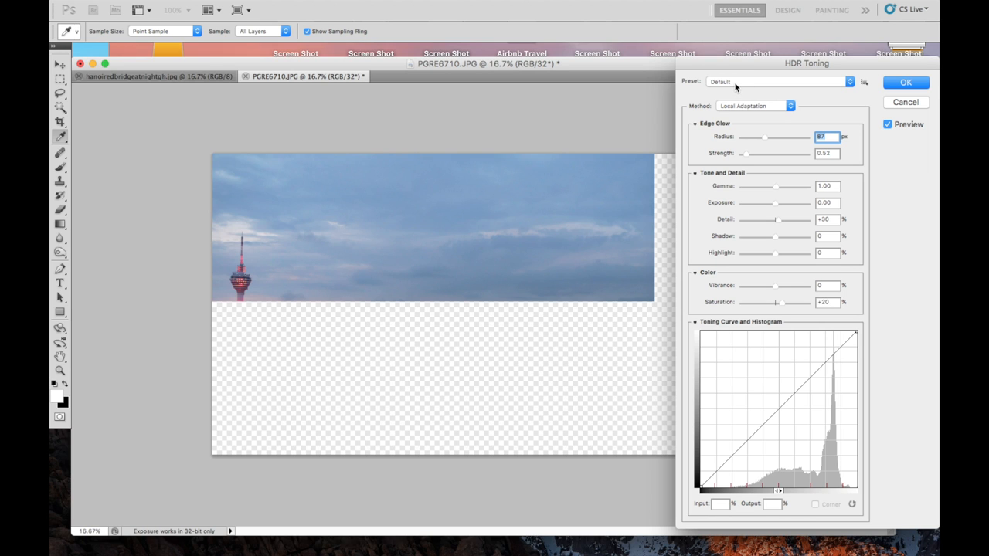
Step: Try the Photorealistic HDR Toning preset, then switch to Surrealistic Low Contrast
left_click(776, 82)
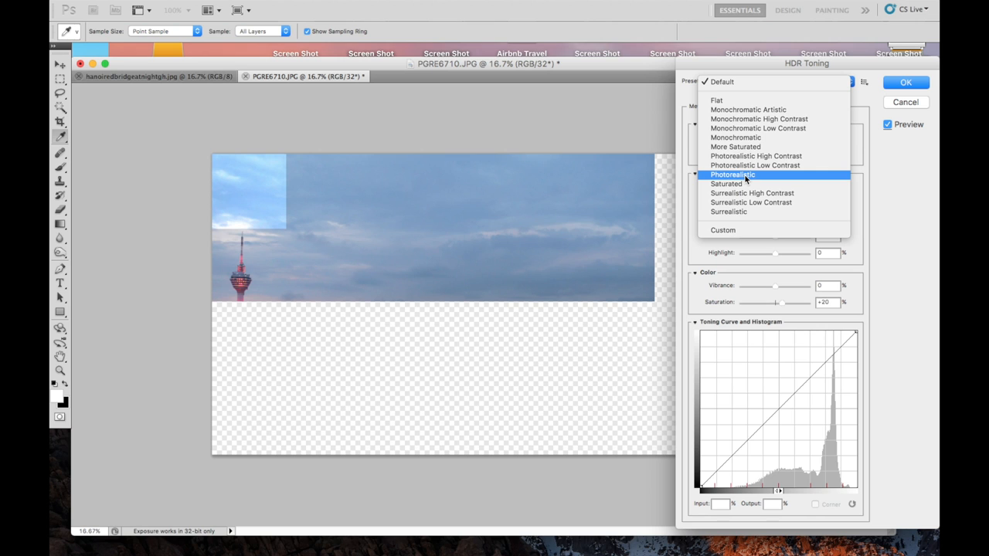
left_click(732, 174)
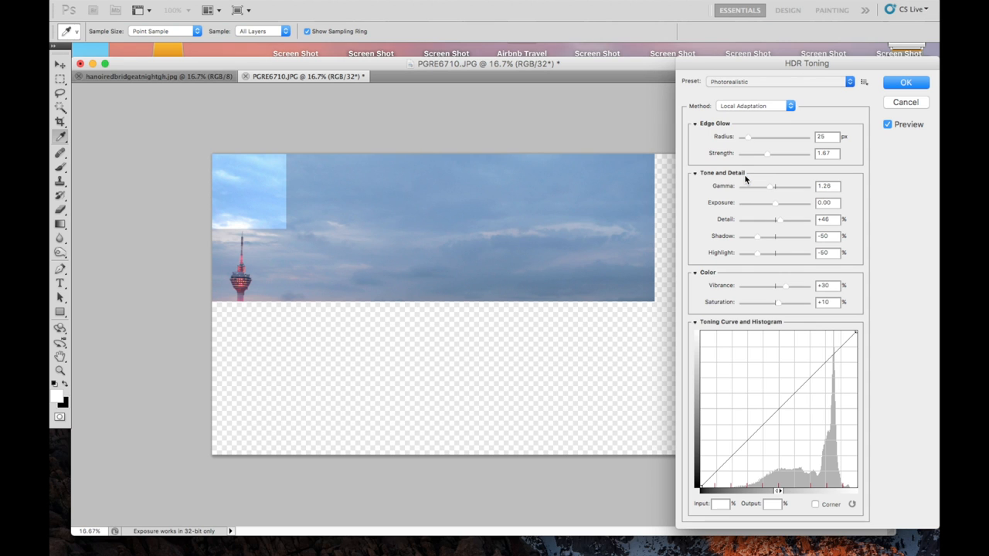
mouse_move(762, 246)
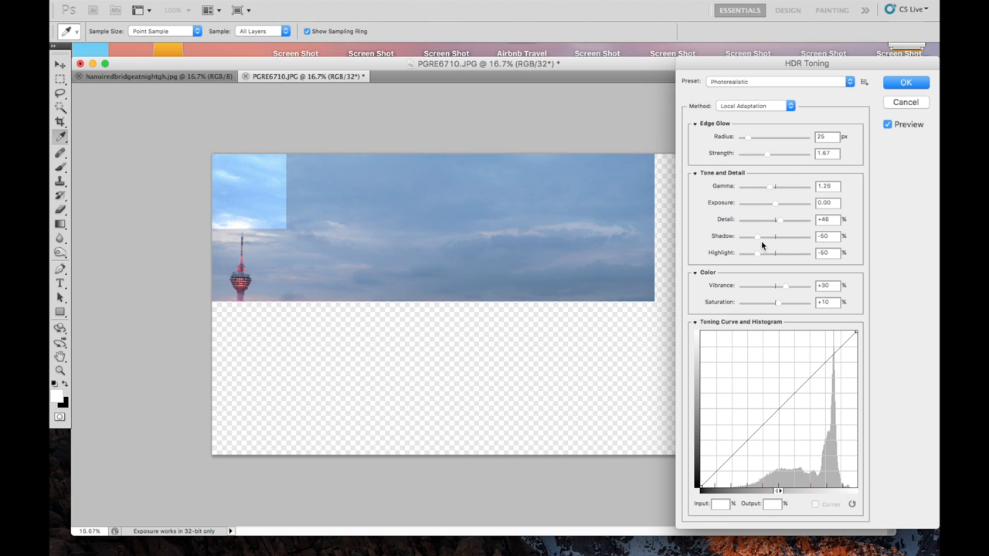
mouse_move(767, 224)
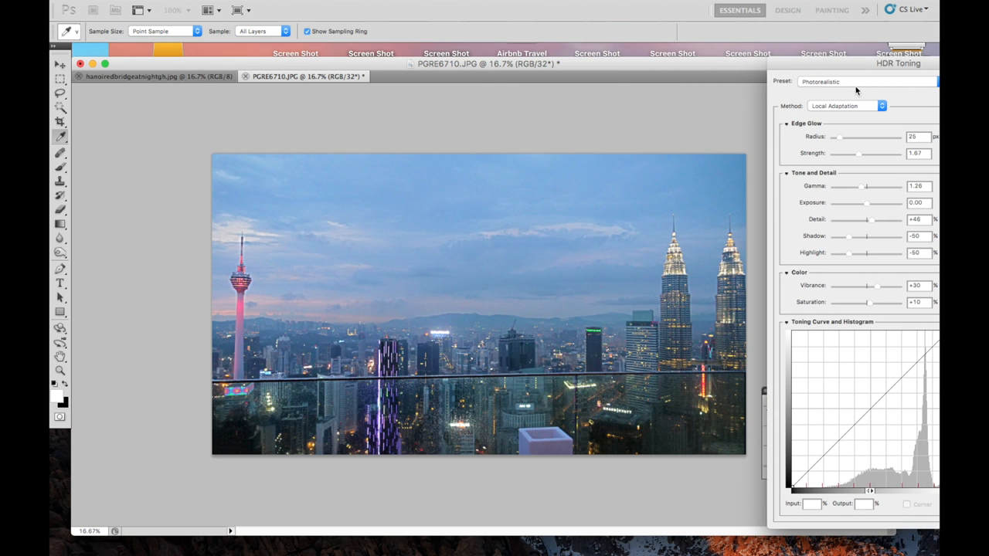
left_click(896, 81)
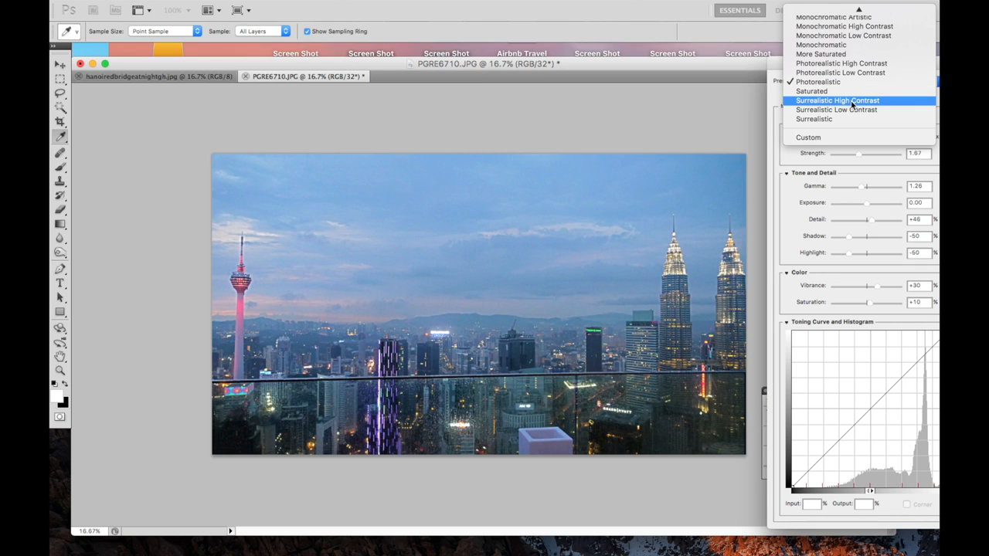
mouse_move(848, 110)
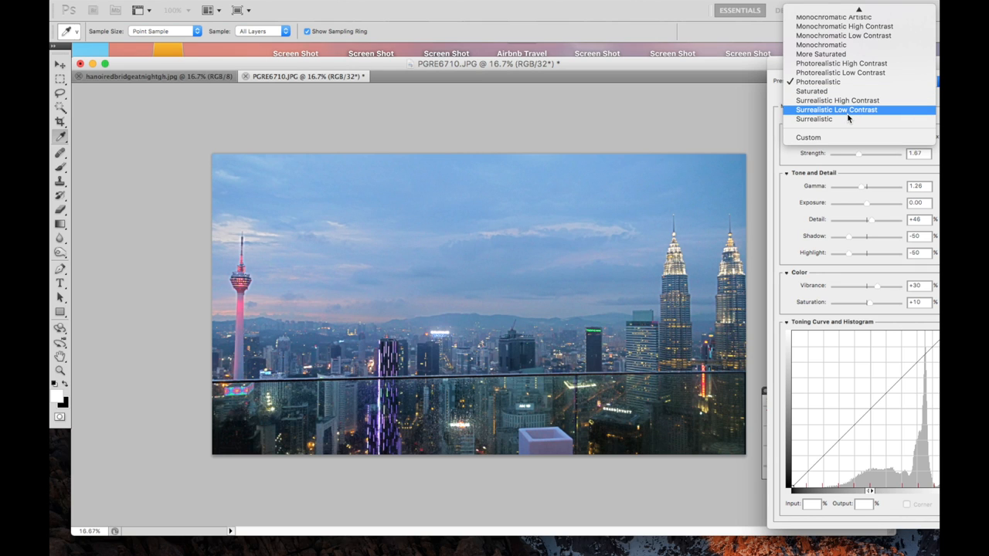
left_click(842, 100)
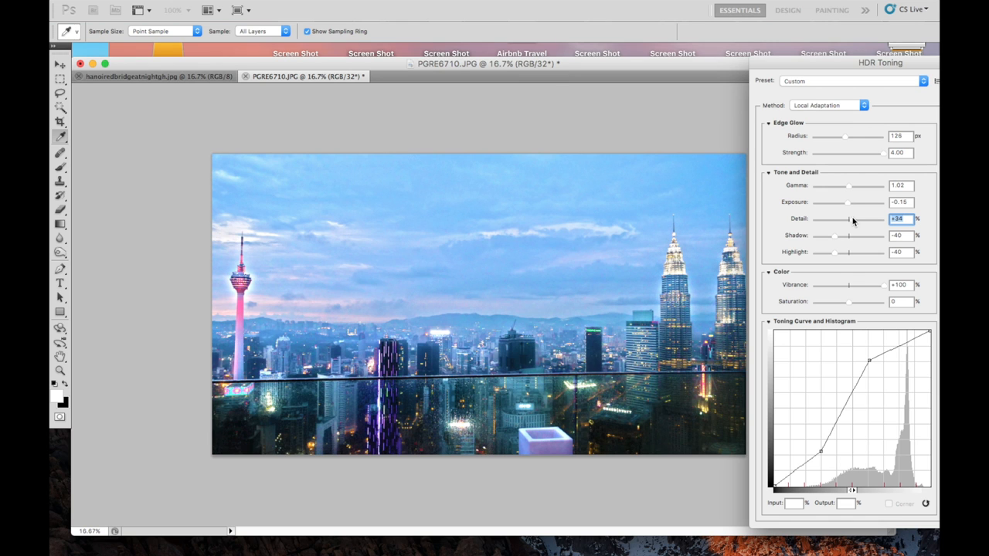
mouse_move(851, 220)
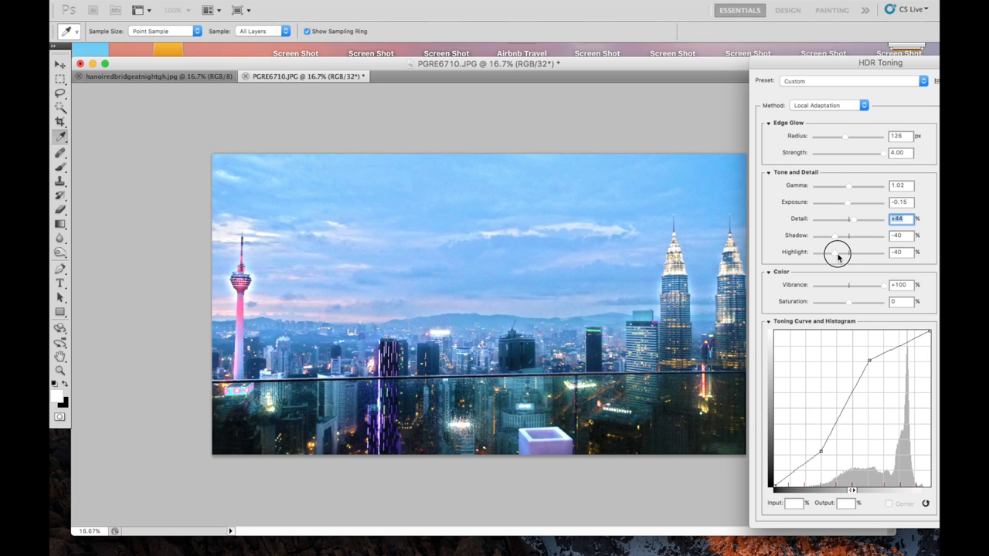
Step: Retune the HDR sliders: shadow -6, highlight +10, saturation +51, vibrance +63
left_click_drag(849, 252, 845, 252)
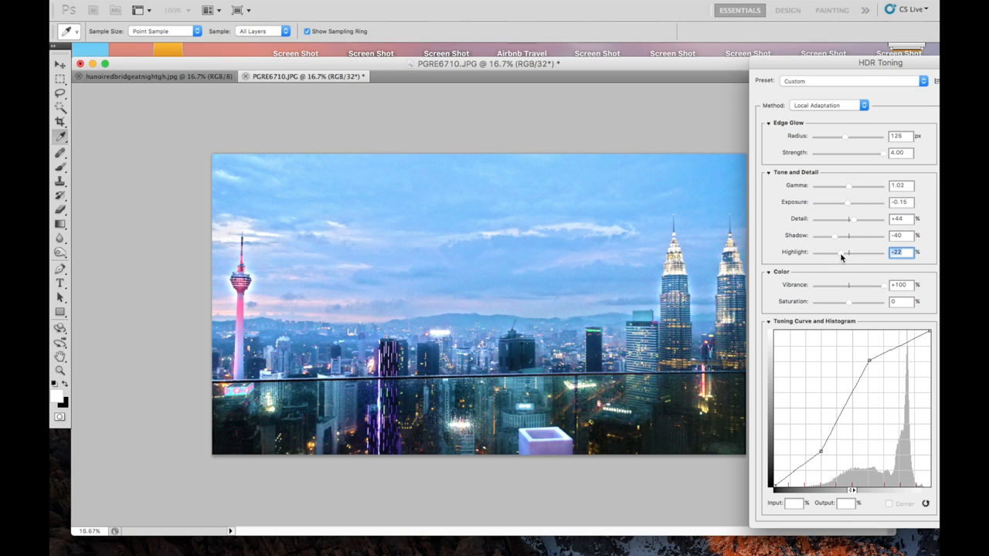
left_click_drag(846, 253, 844, 253)
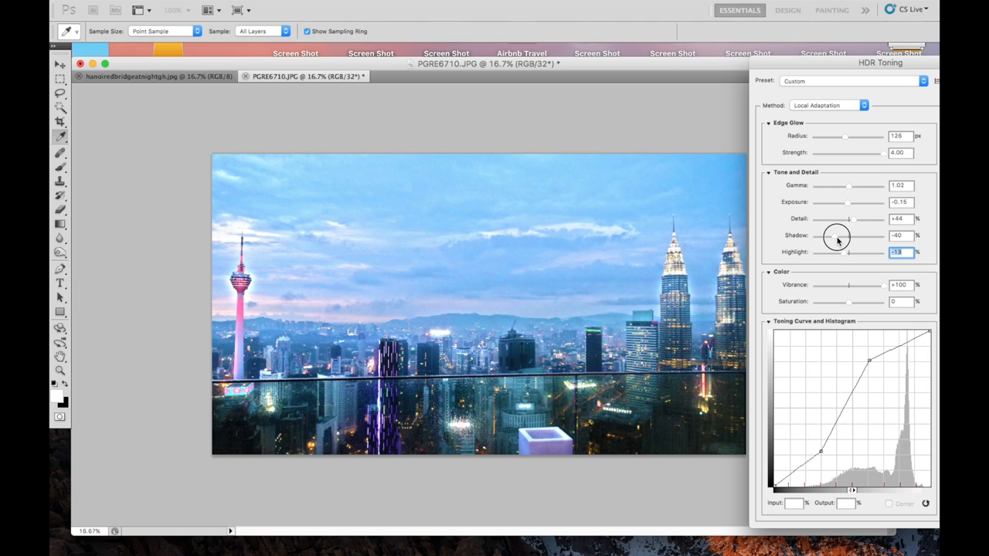
left_click_drag(847, 235, 839, 235)
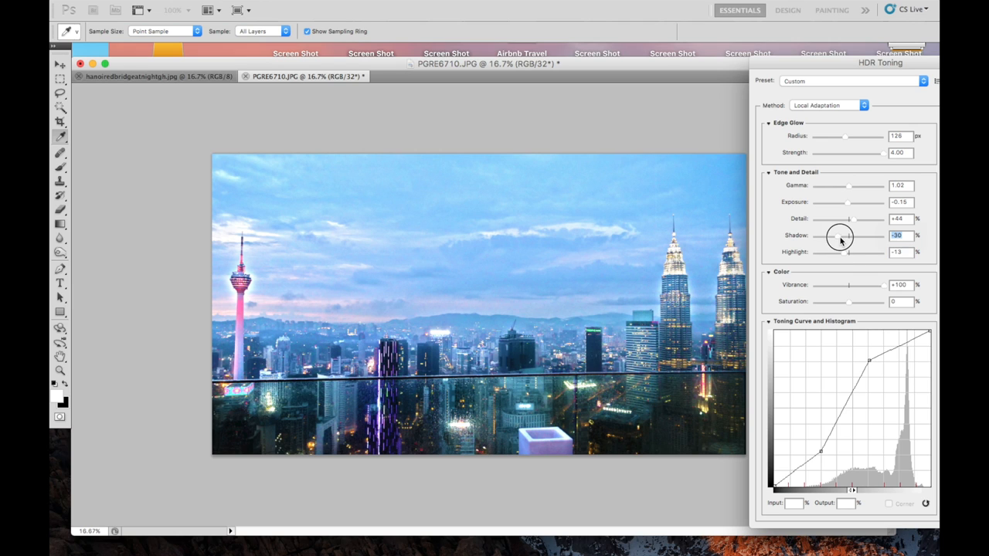
left_click_drag(838, 235, 848, 236)
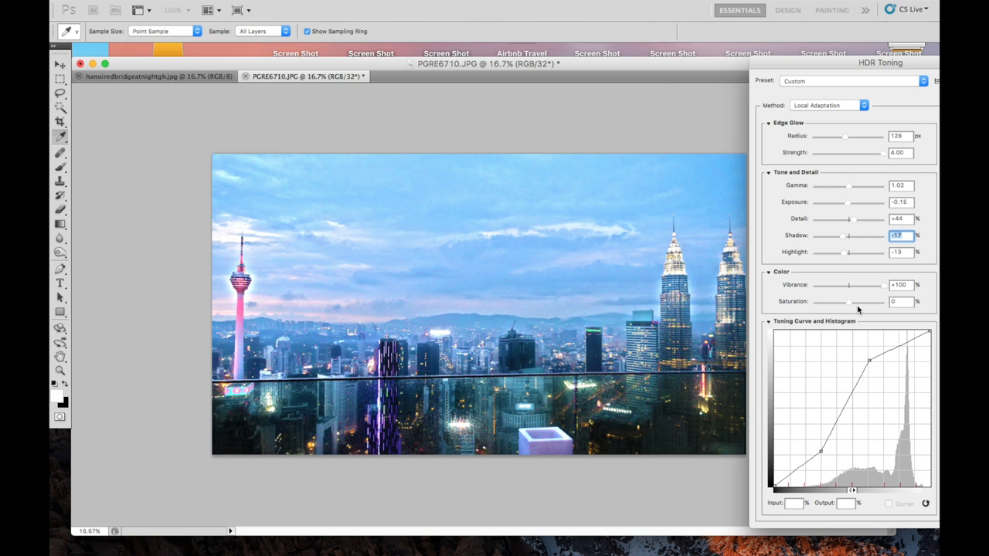
left_click_drag(848, 301, 862, 301)
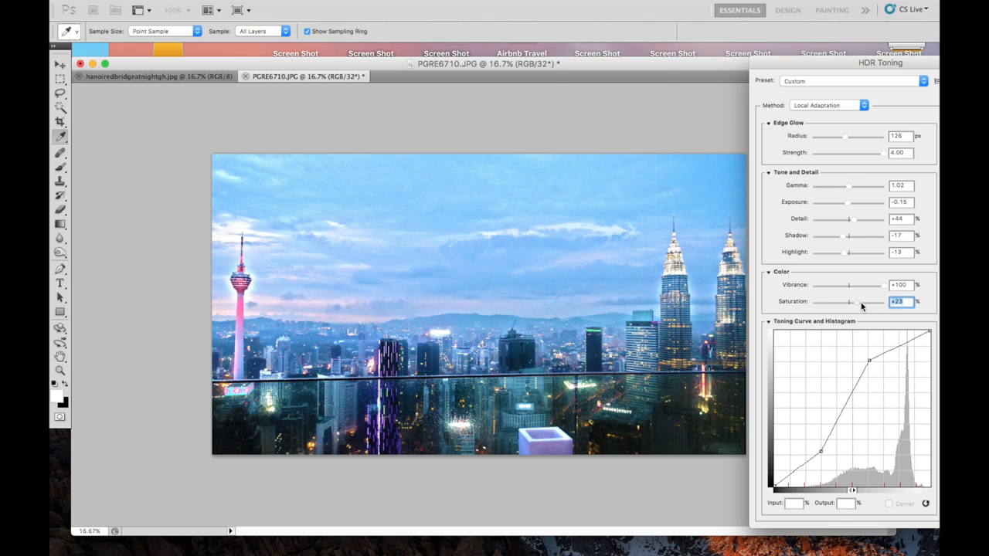
left_click_drag(854, 301, 869, 302)
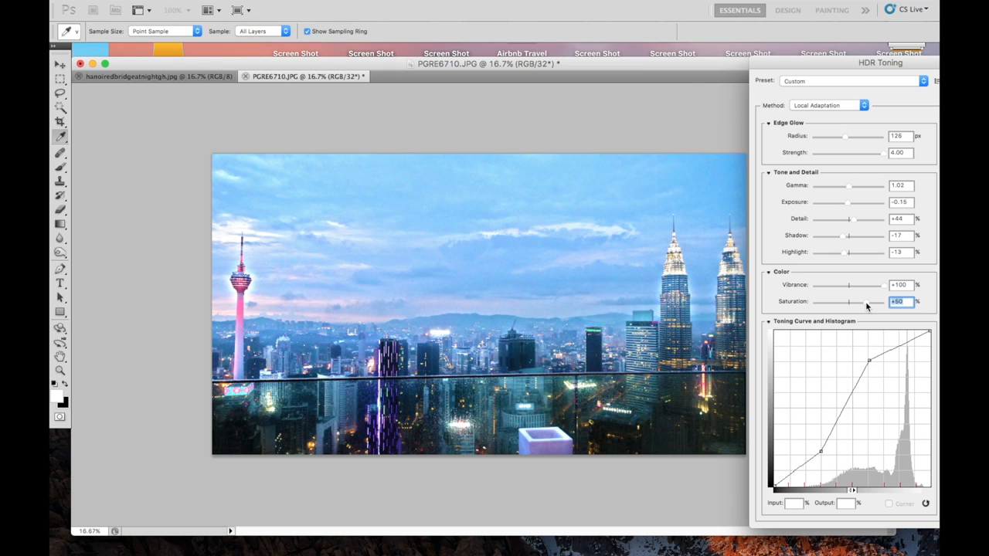
left_click_drag(865, 301, 859, 302)
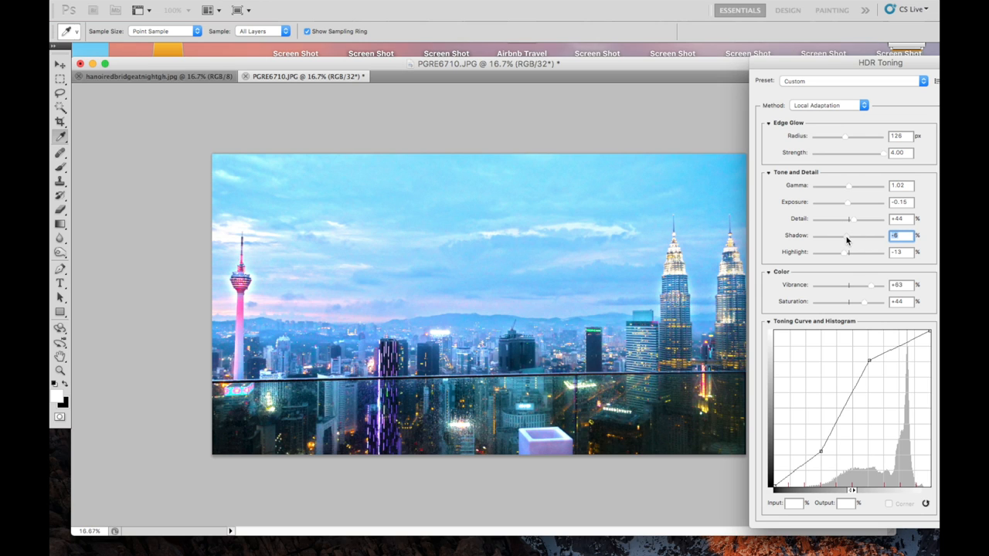
mouse_move(883, 302)
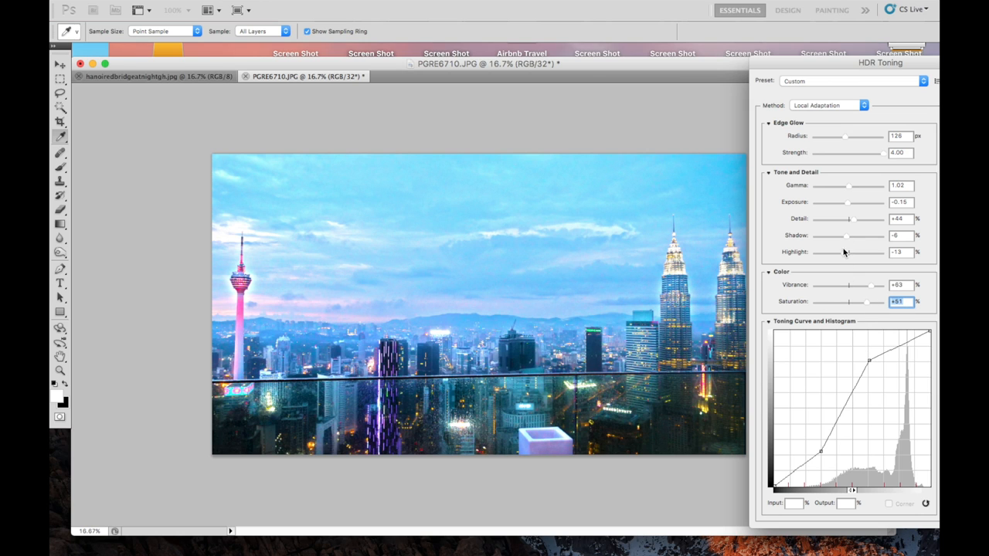
left_click_drag(839, 252, 853, 252)
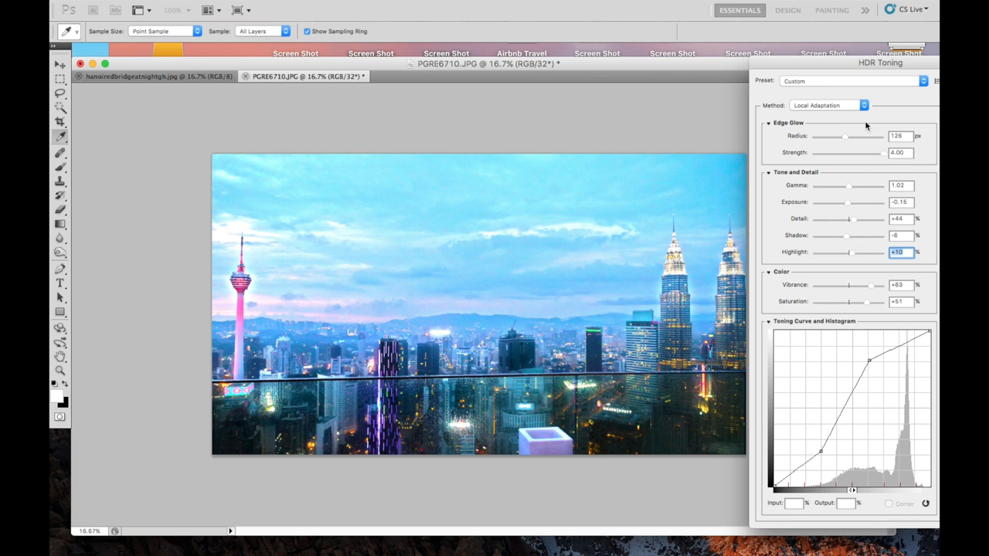
Step: Move the HDR Toning window aside and apply the toning to the skyline
left_click_drag(865, 65, 850, 101)
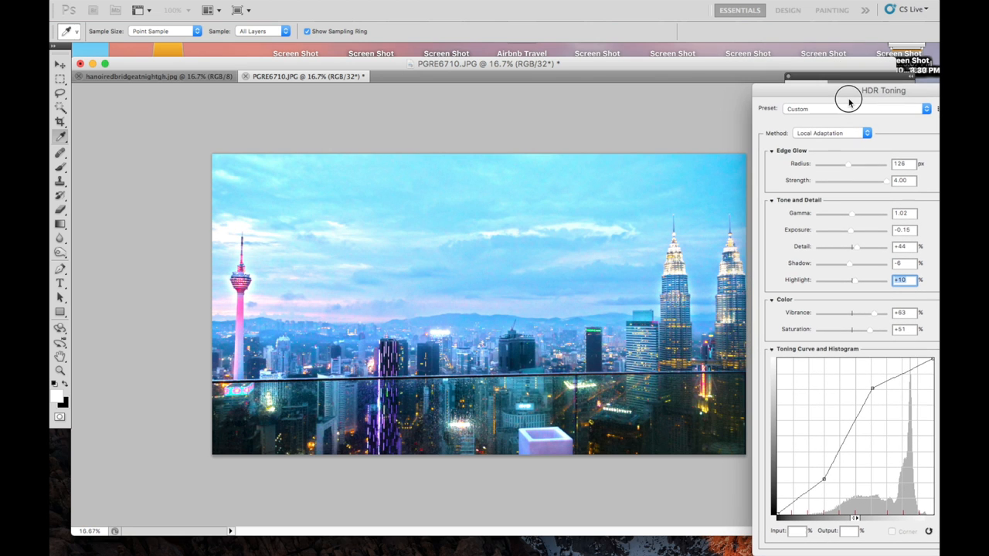
left_click_drag(848, 100, 790, 77)
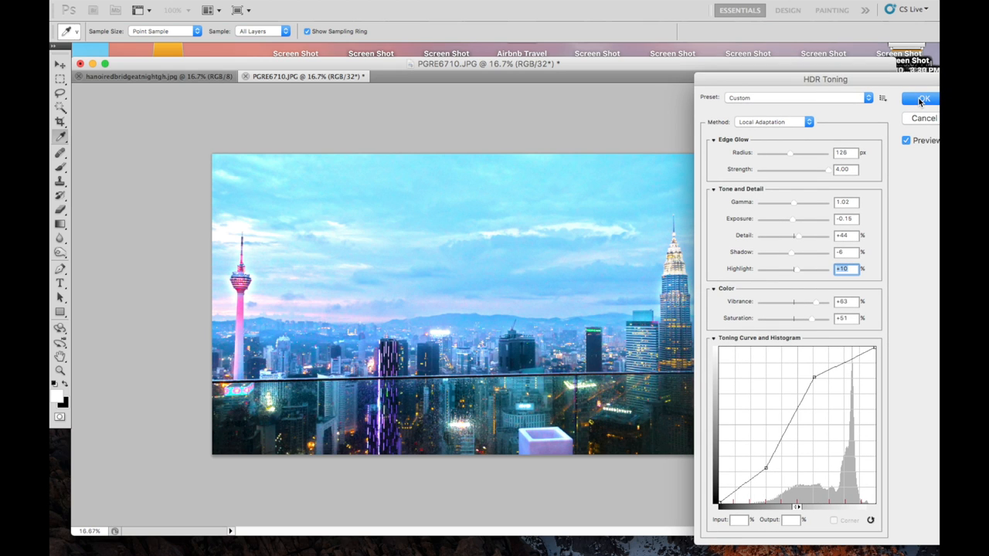
left_click(923, 97)
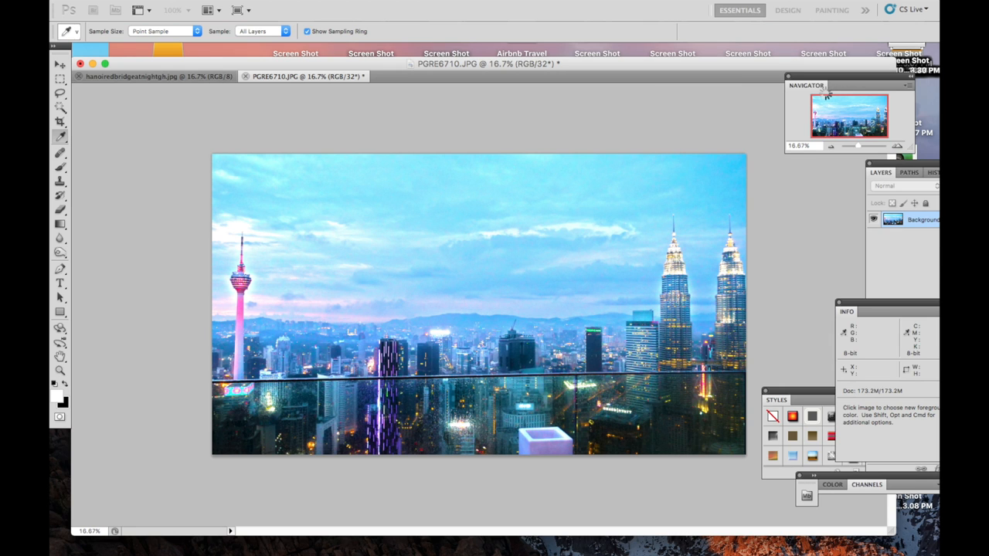